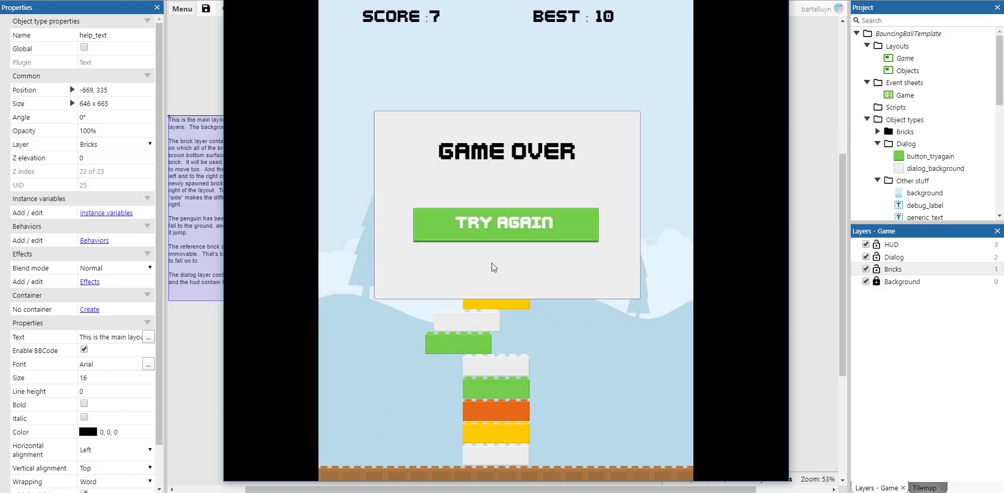
mouse_move(491, 266)
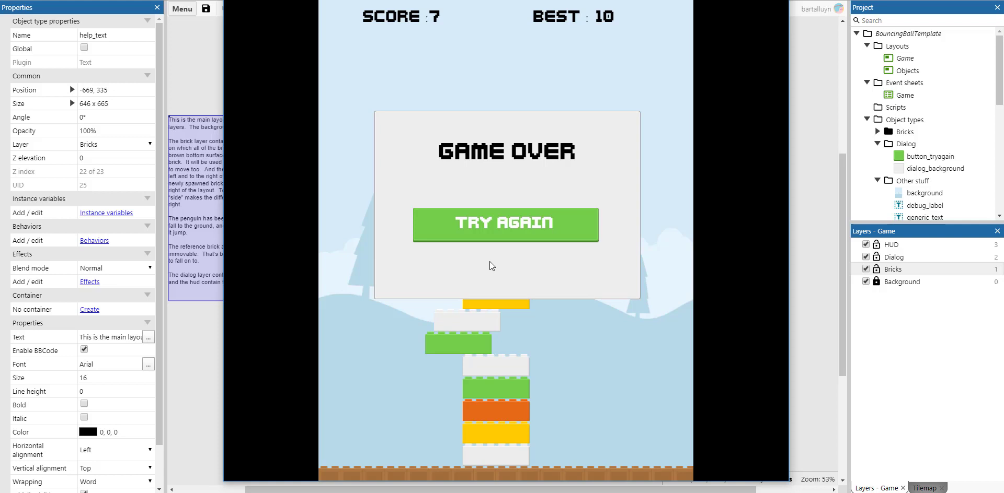
mouse_move(487, 244)
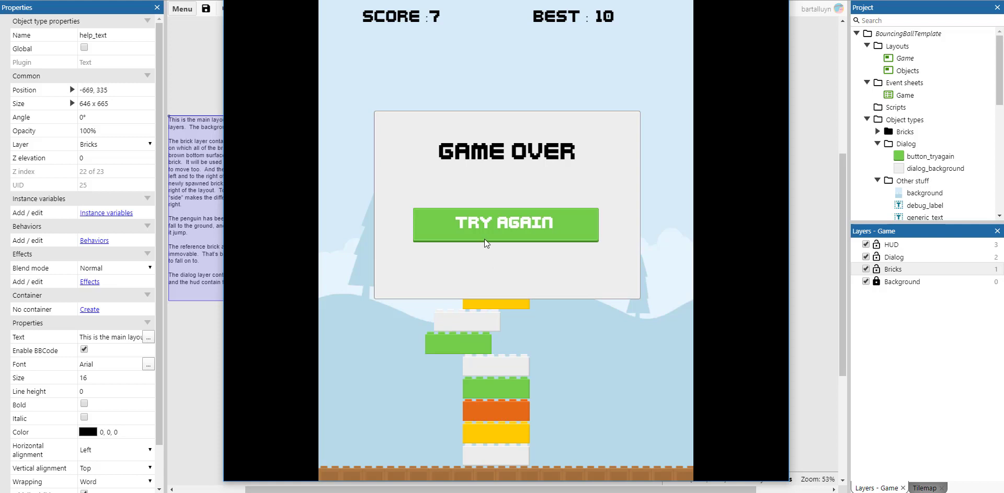
mouse_move(476, 245)
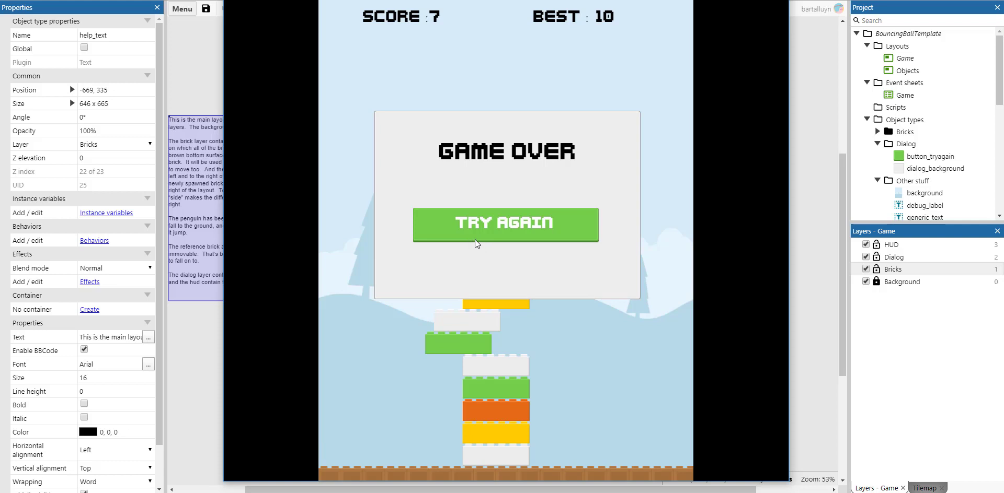
mouse_move(478, 240)
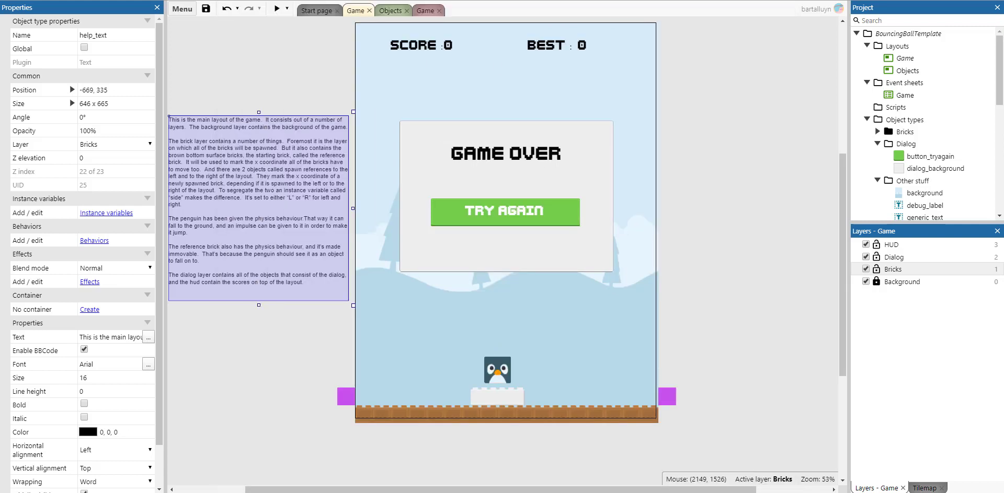
mouse_move(667, 255)
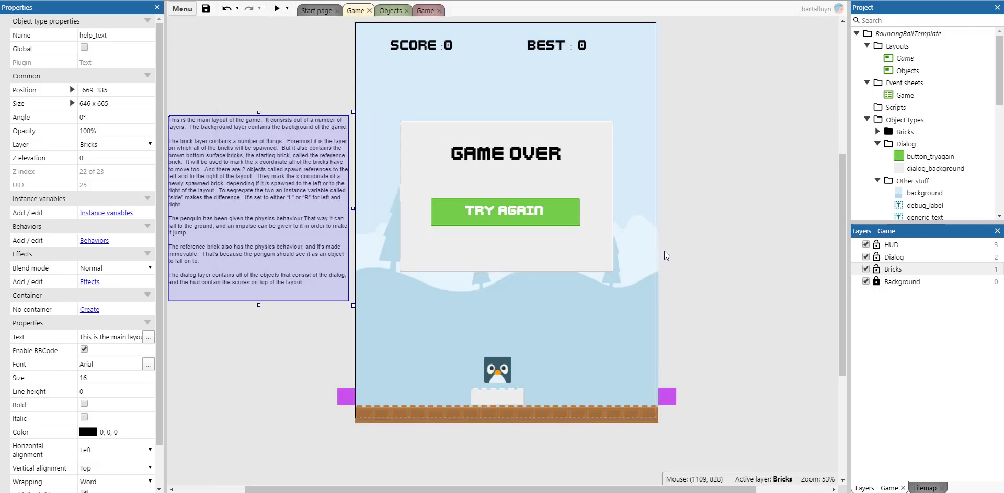
mouse_move(665, 246)
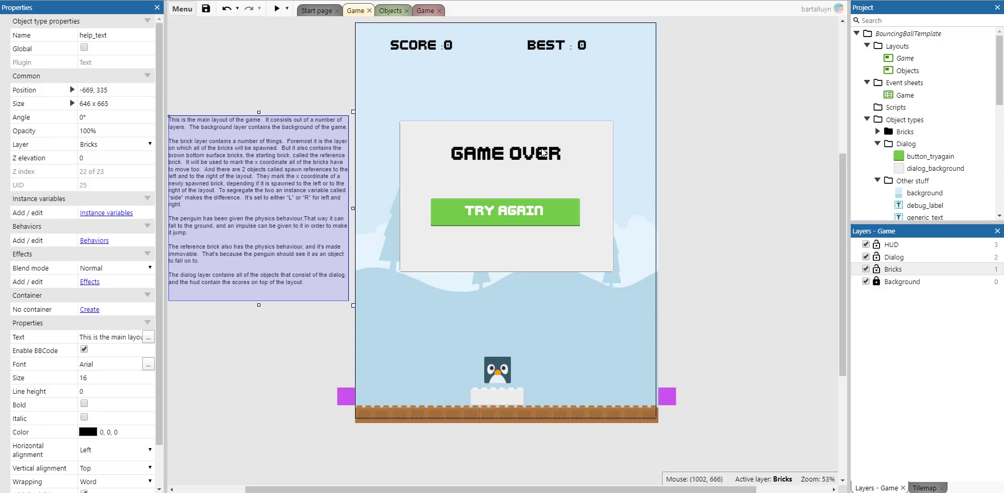
mouse_move(893, 324)
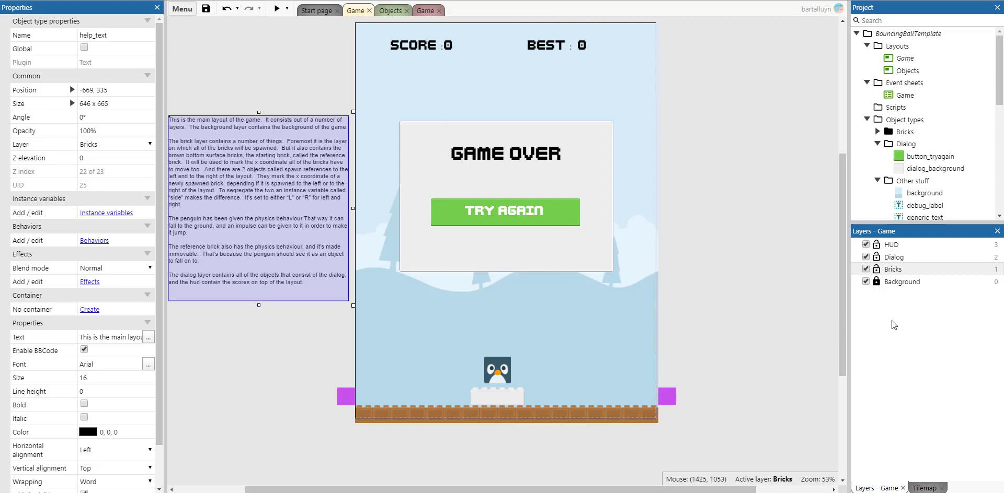
mouse_move(935, 291)
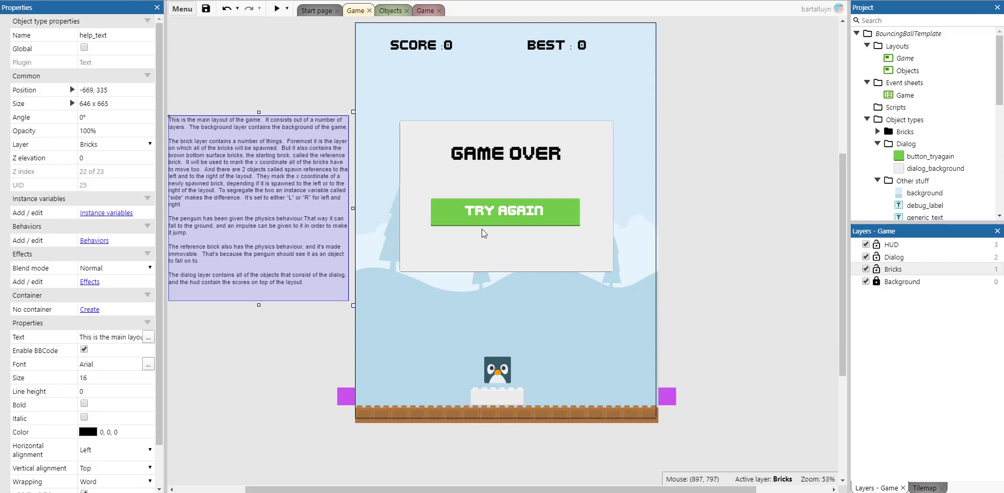
mouse_move(571, 295)
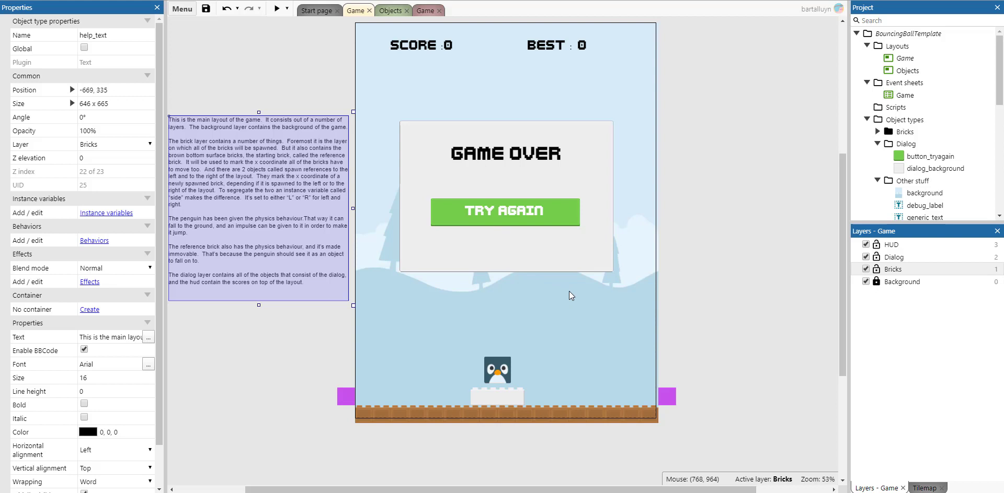
mouse_move(324, 485)
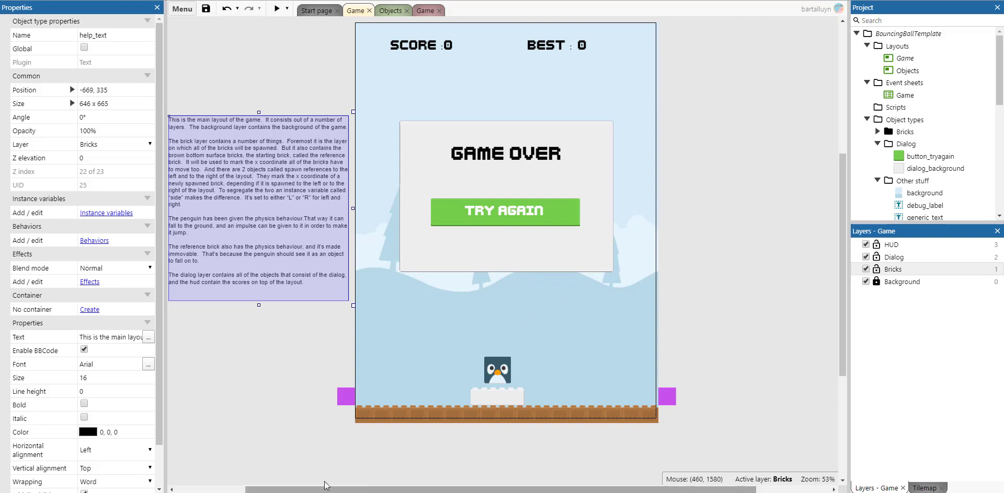
mouse_move(512, 404)
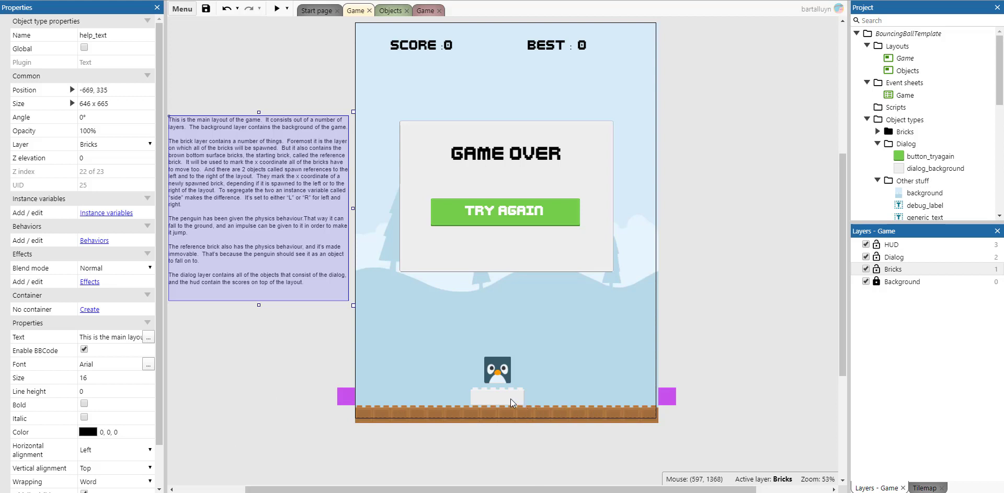
mouse_move(500, 396)
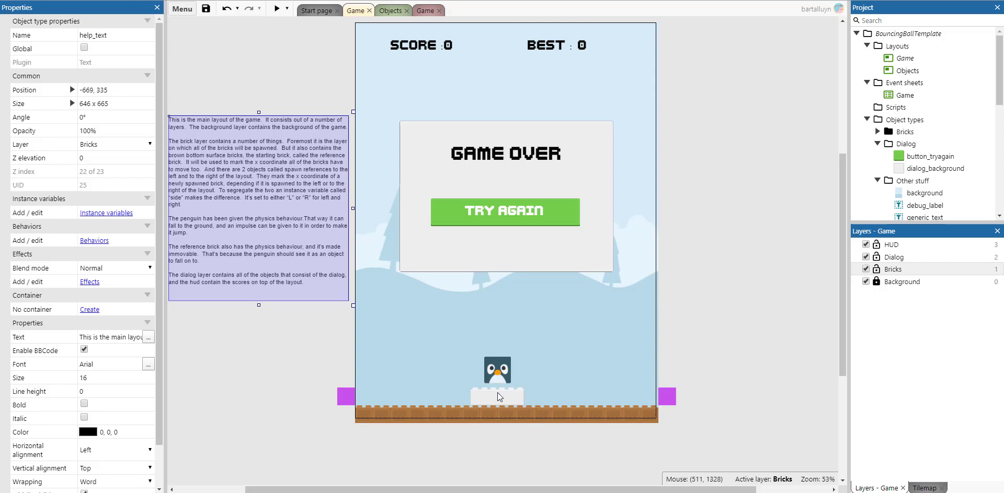
mouse_move(501, 399)
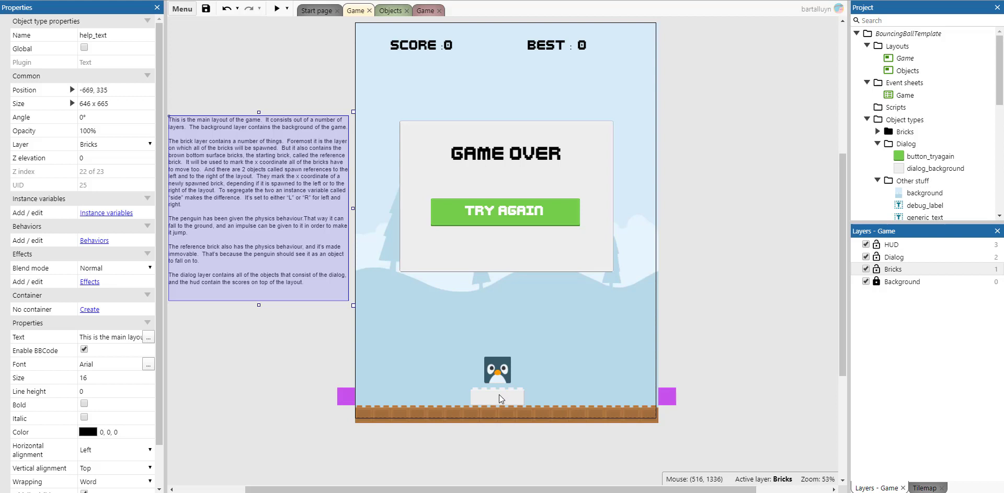
mouse_move(493, 392)
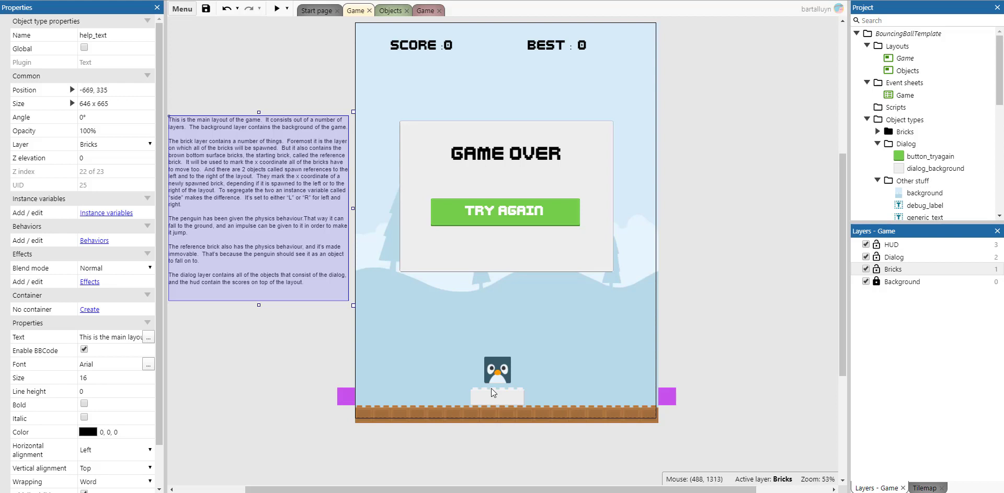
mouse_move(657, 398)
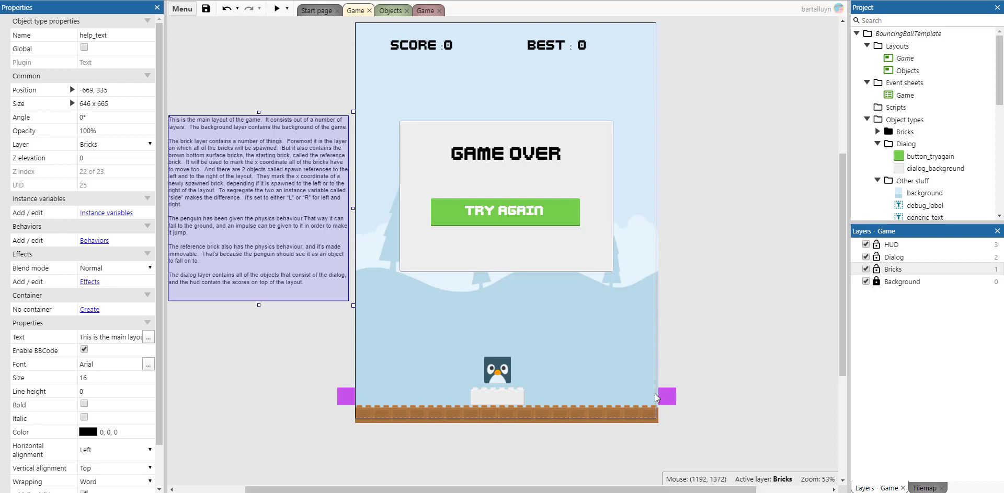
Select the left spawn_reference marker to show its SIDE variable set to L.
left_click(345, 396)
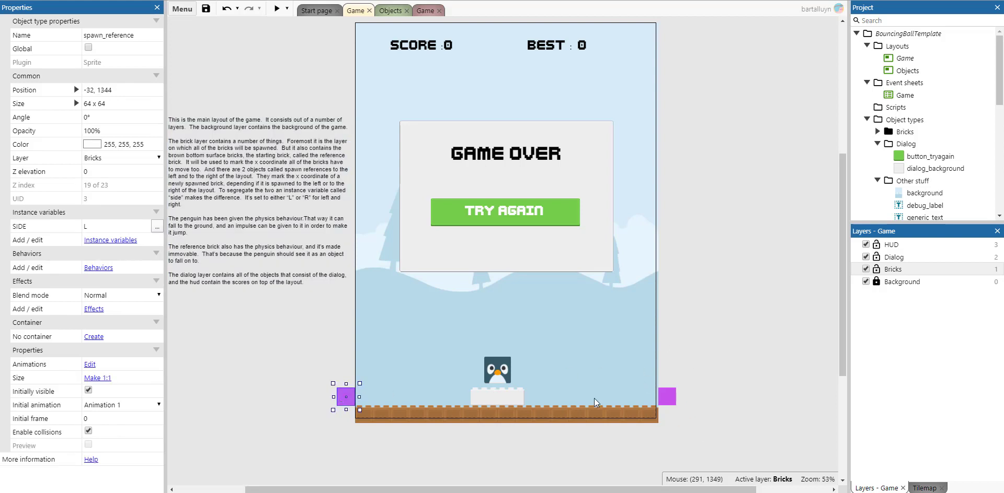
left_click(667, 397)
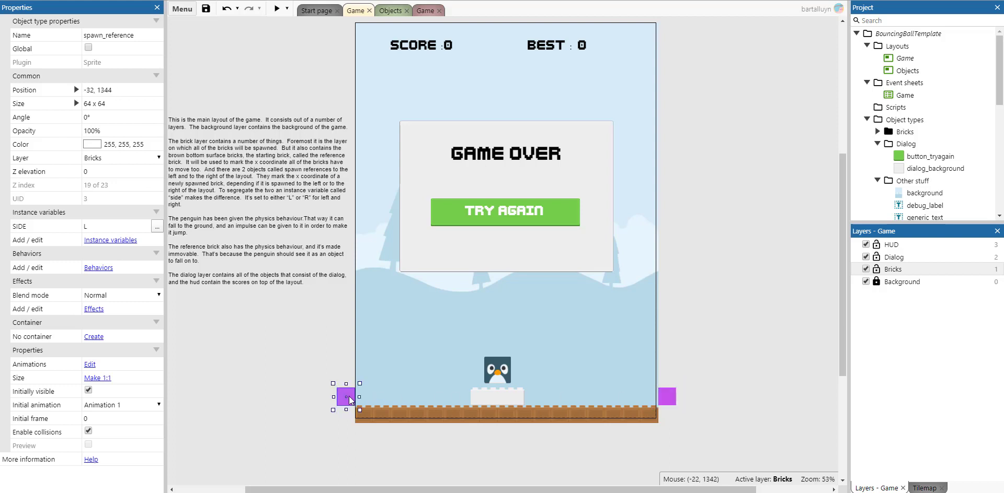
mouse_move(393, 386)
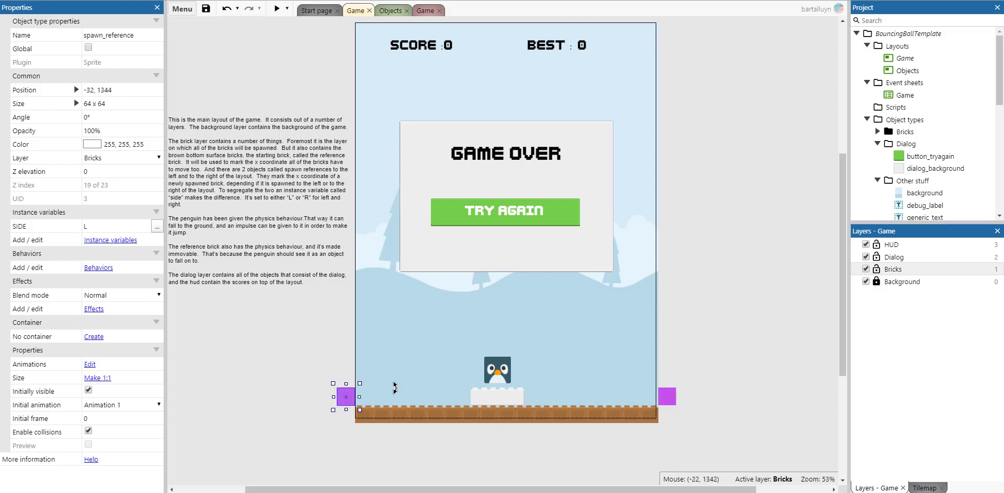
Select the penguin sprite to review its Physics density and friction settings.
left_click(498, 372)
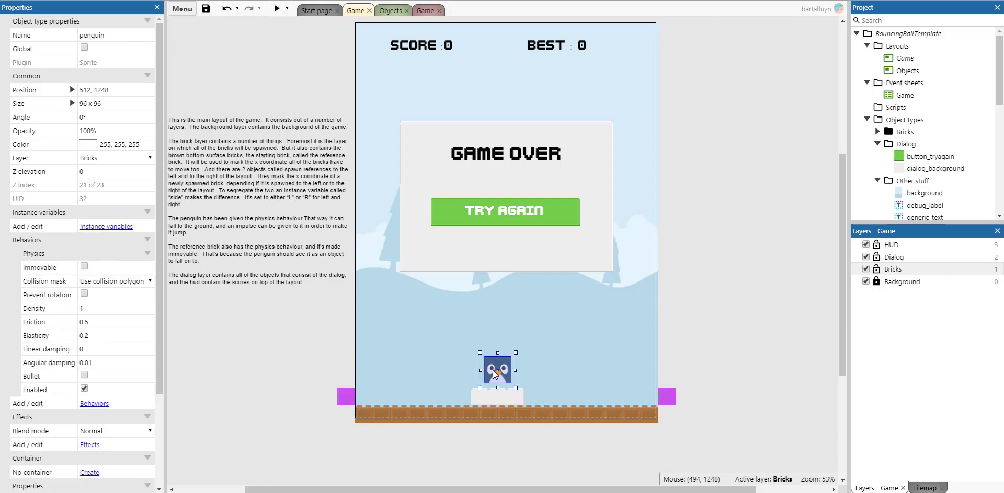
mouse_move(88, 308)
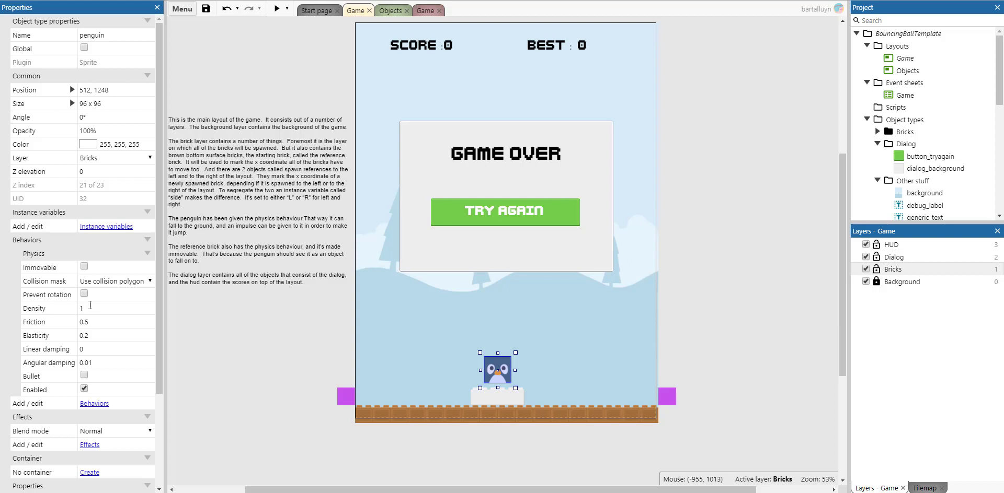
left_click(521, 110)
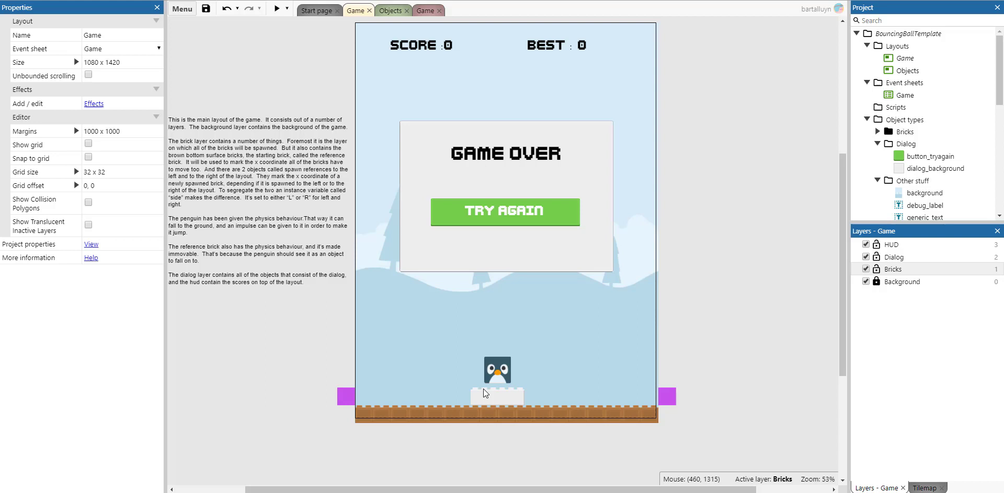
mouse_move(480, 392)
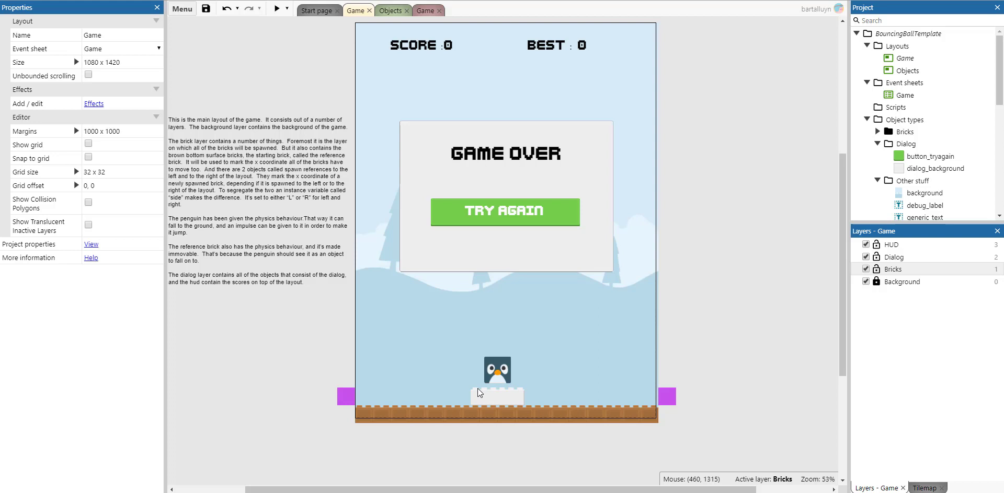
mouse_move(558, 221)
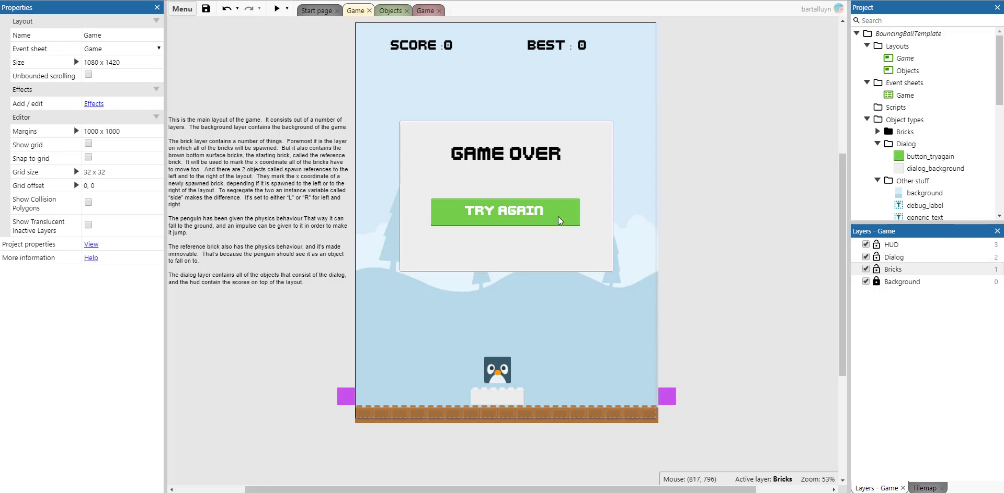
mouse_move(725, 280)
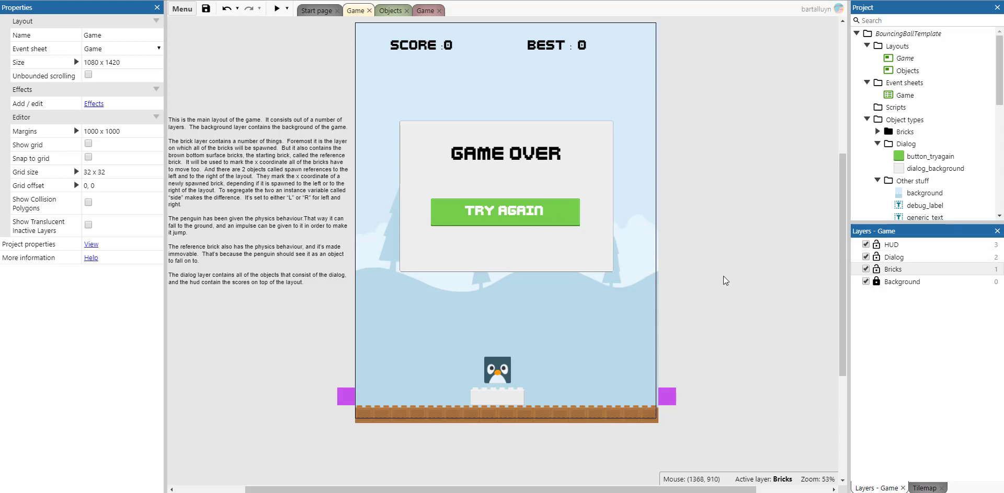
mouse_move(595, 255)
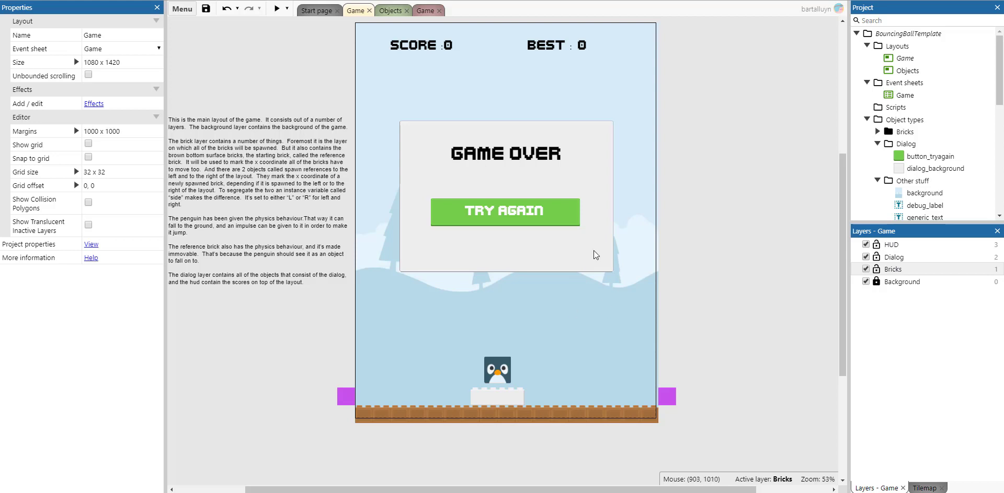
mouse_move(468, 31)
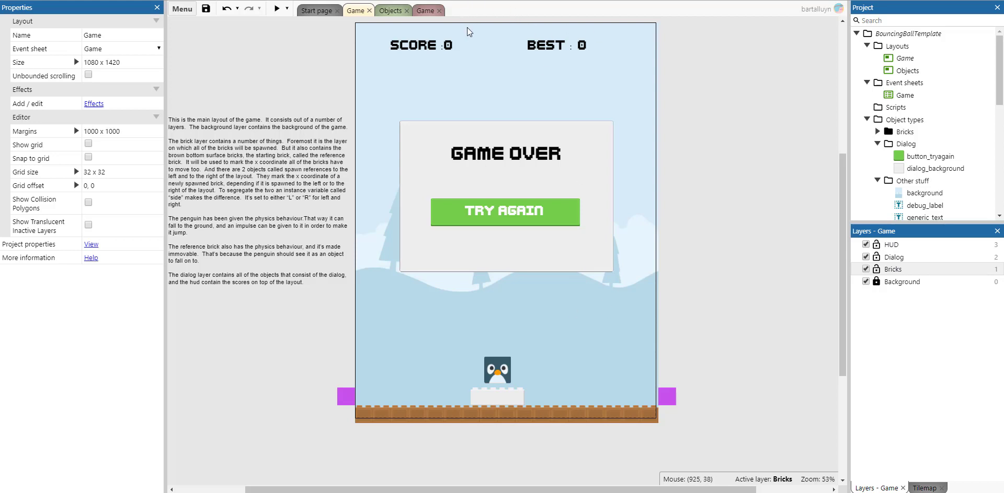
mouse_move(502, 400)
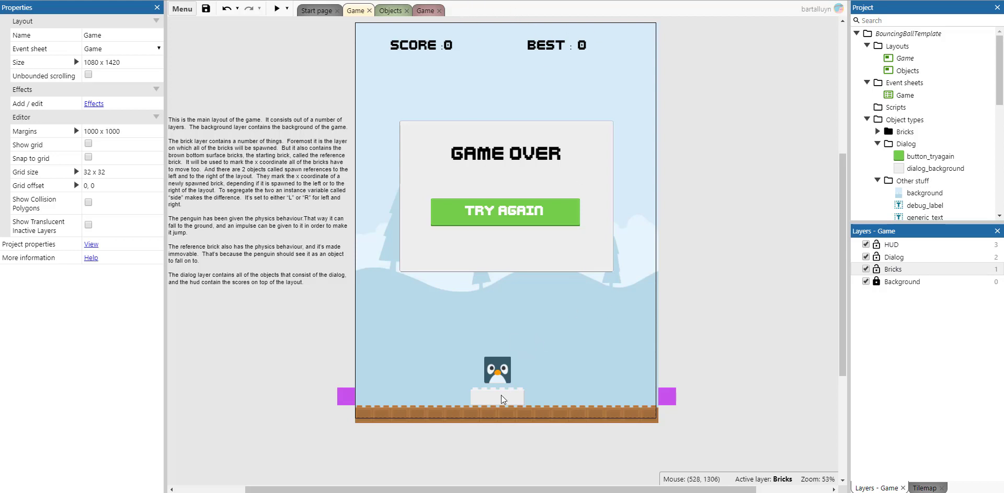
Select the reference brick beneath the penguin, then the penguin, comparing their Physics settings.
left_click(497, 397)
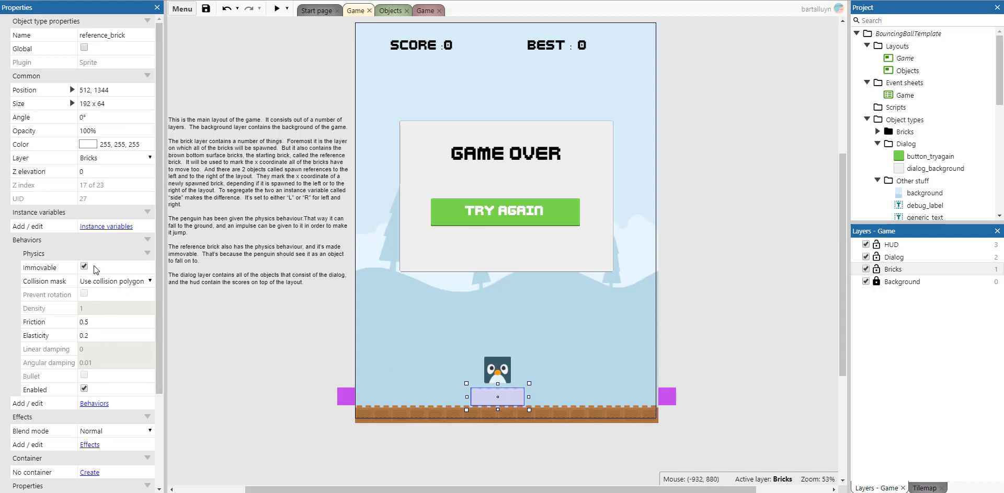
left_click(498, 370)
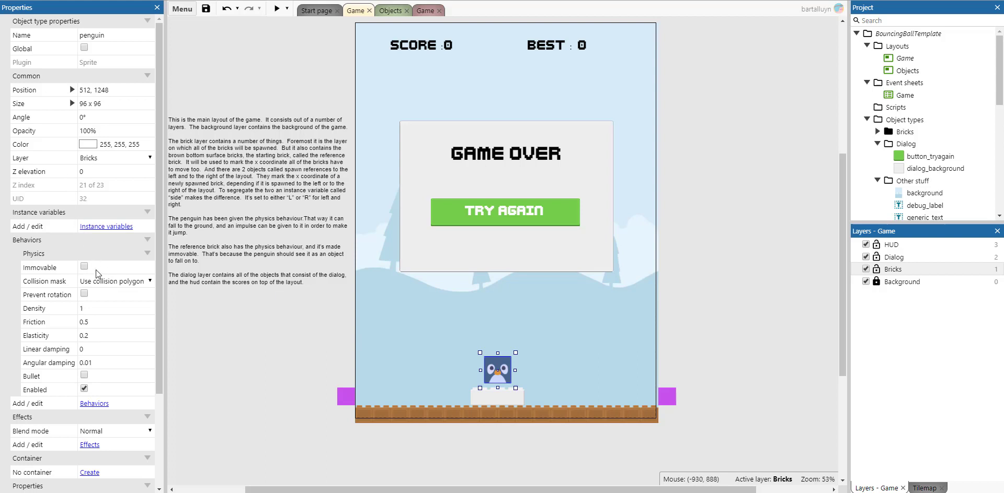
mouse_move(164, 255)
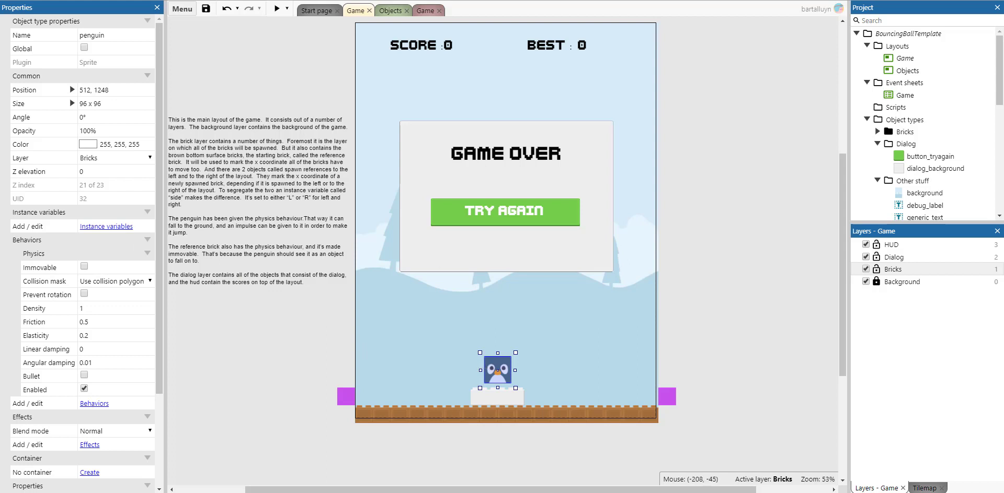
mouse_move(366, 45)
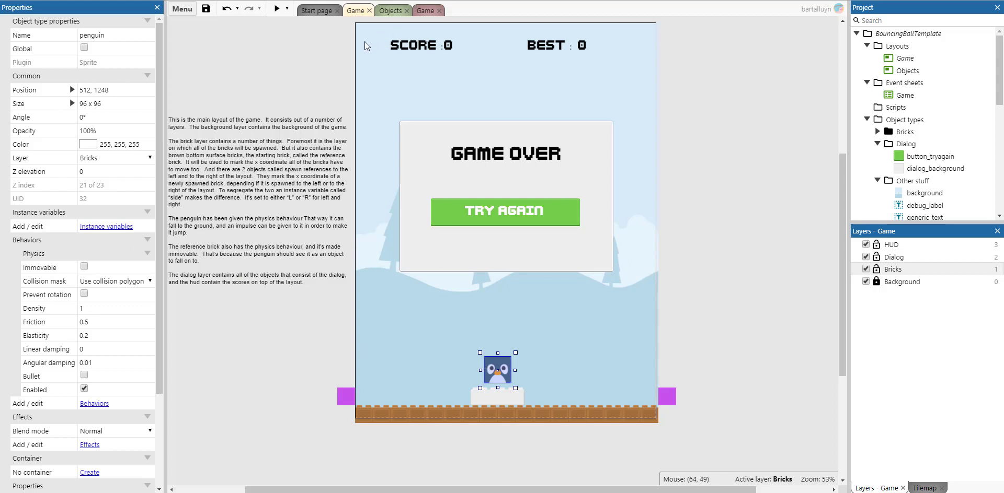
mouse_move(391, 11)
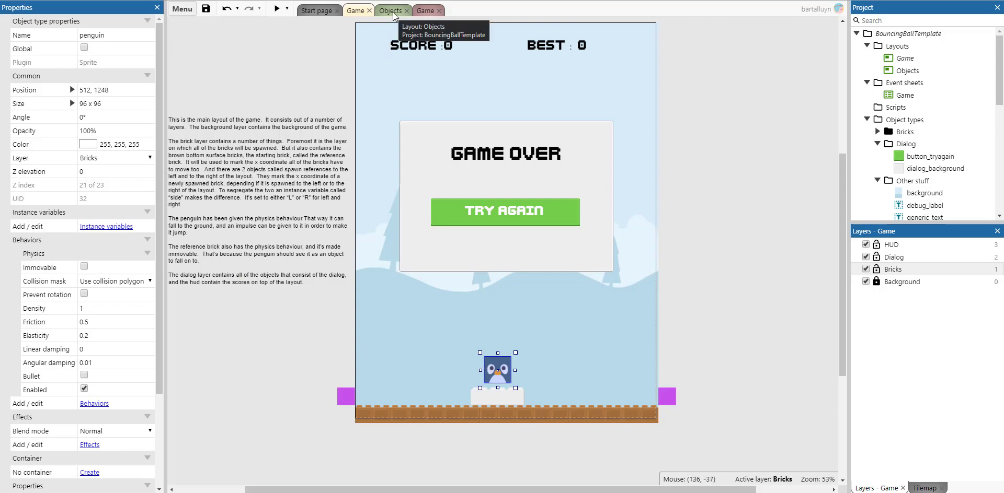
Switch to the Objects layout and select the Bricks family to view its MoveTo and Physics behaviours.
left_click(390, 10)
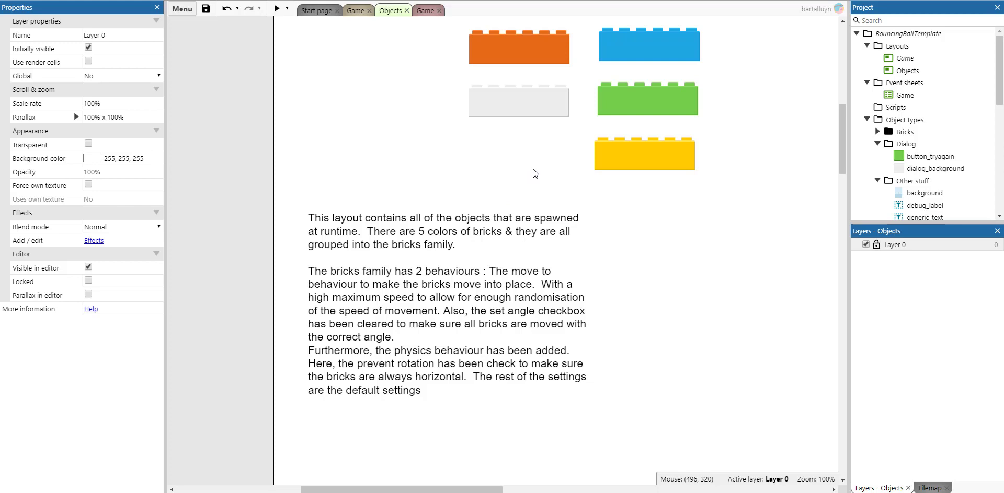
mouse_move(994, 100)
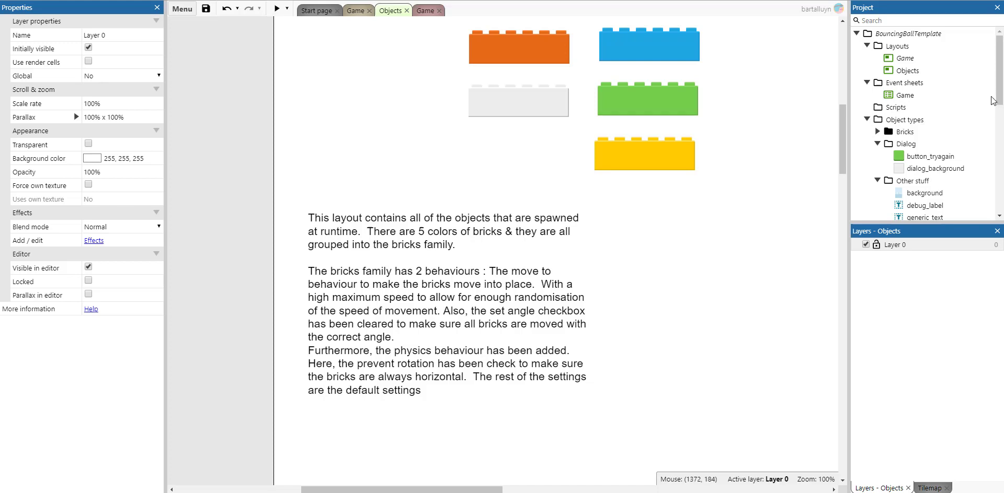
scroll("down", 3)
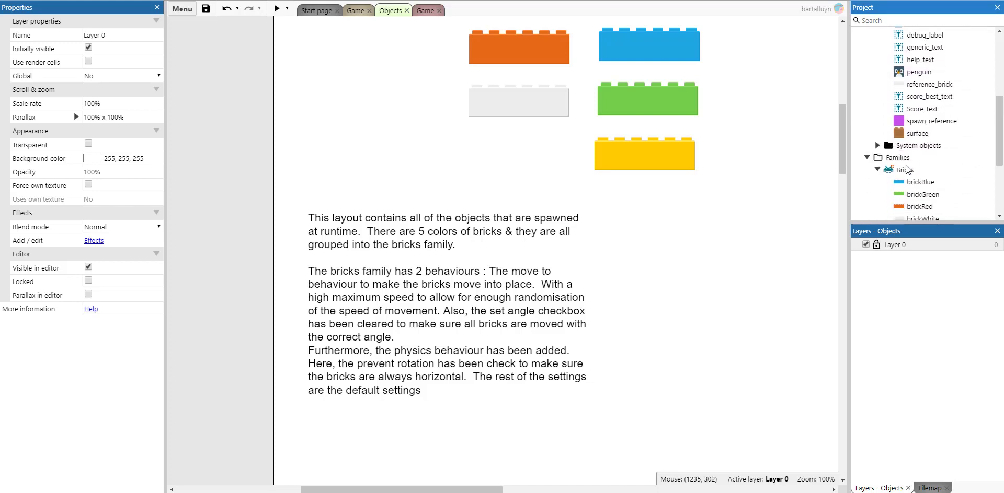
left_click(899, 169)
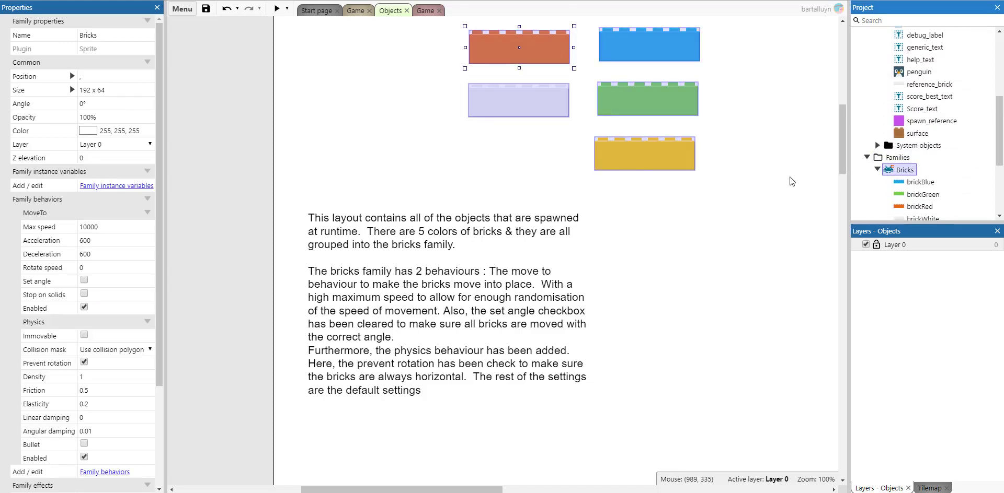
mouse_move(783, 180)
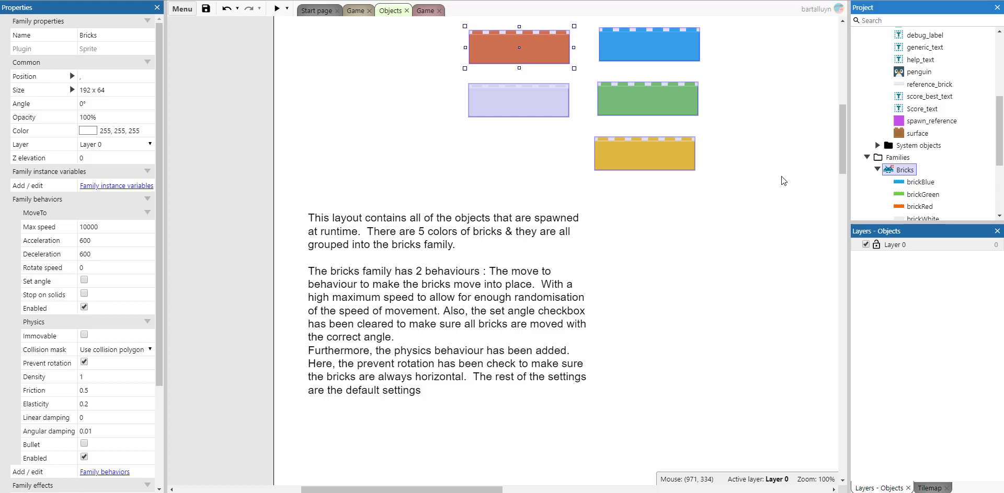
mouse_move(792, 59)
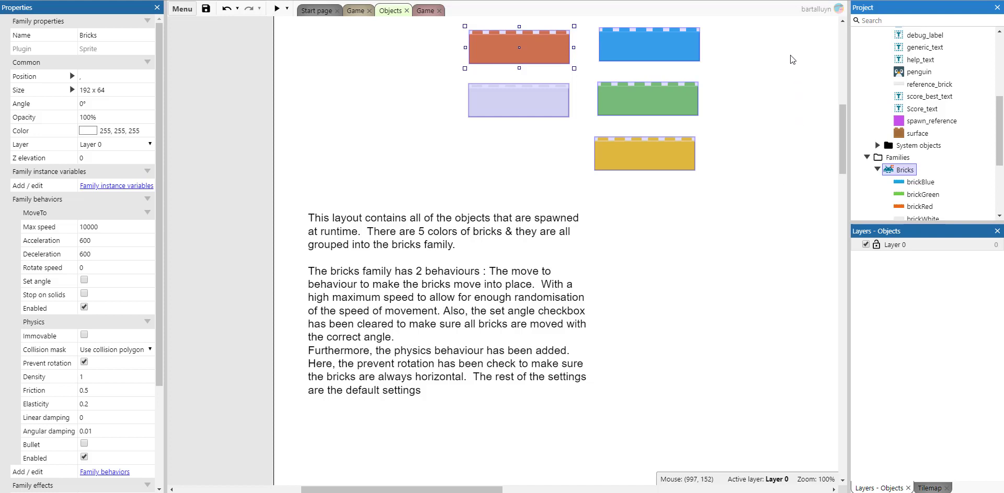
mouse_move(278, 8)
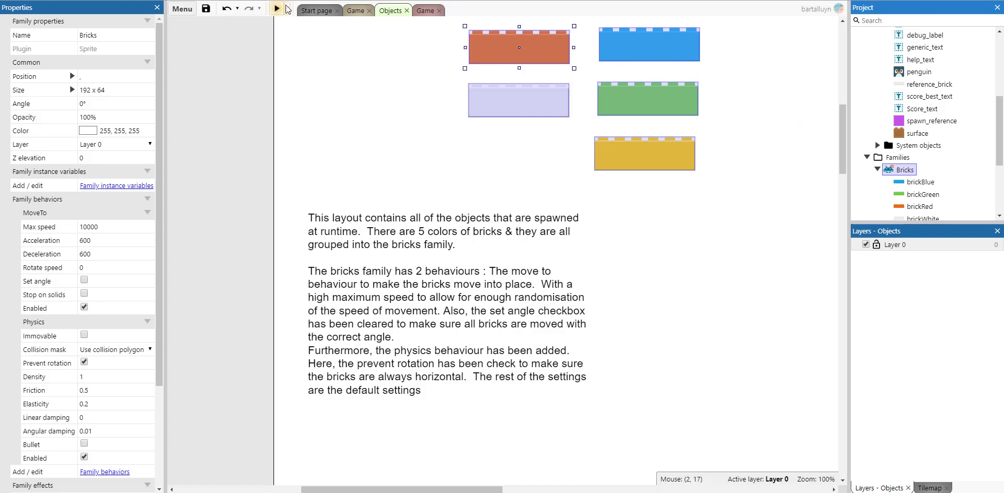
Switch to the Game event sheet, collapse Core logic and expand Base Functionality.
left_click(420, 10)
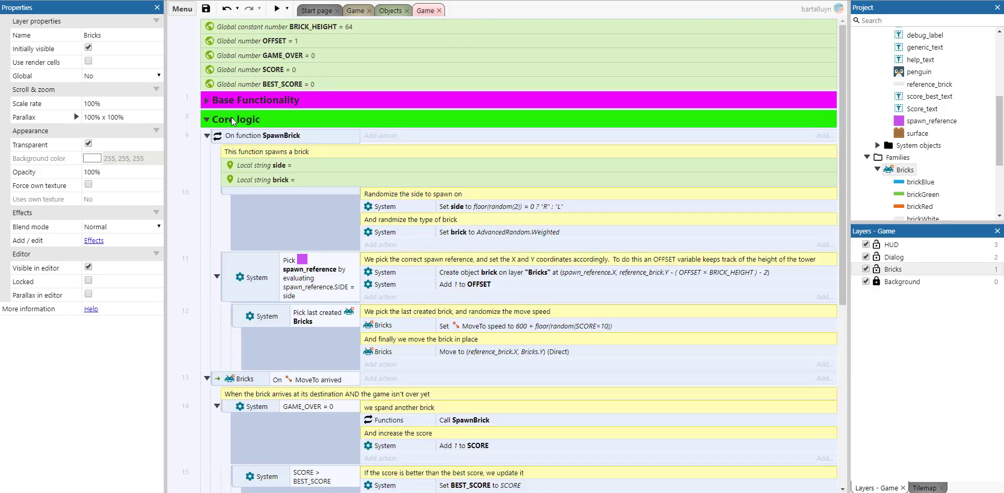
left_click(207, 119)
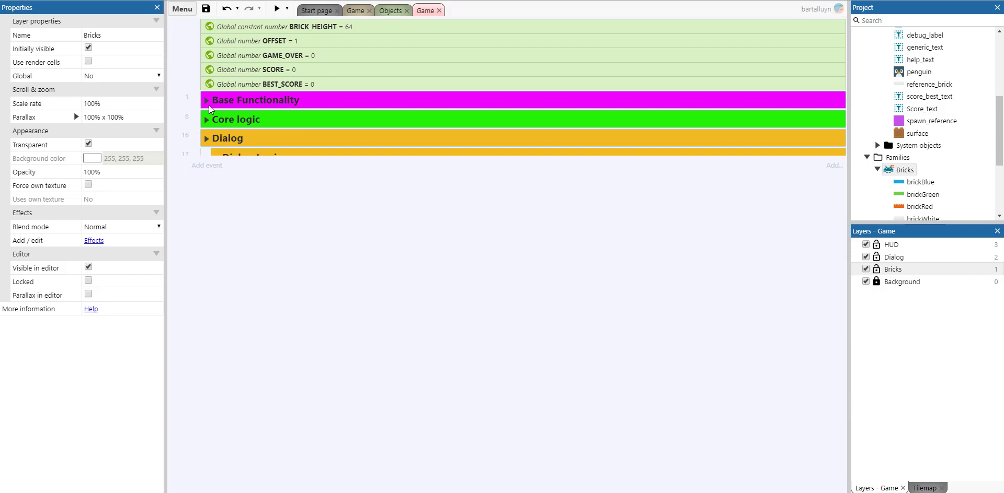
left_click(207, 99)
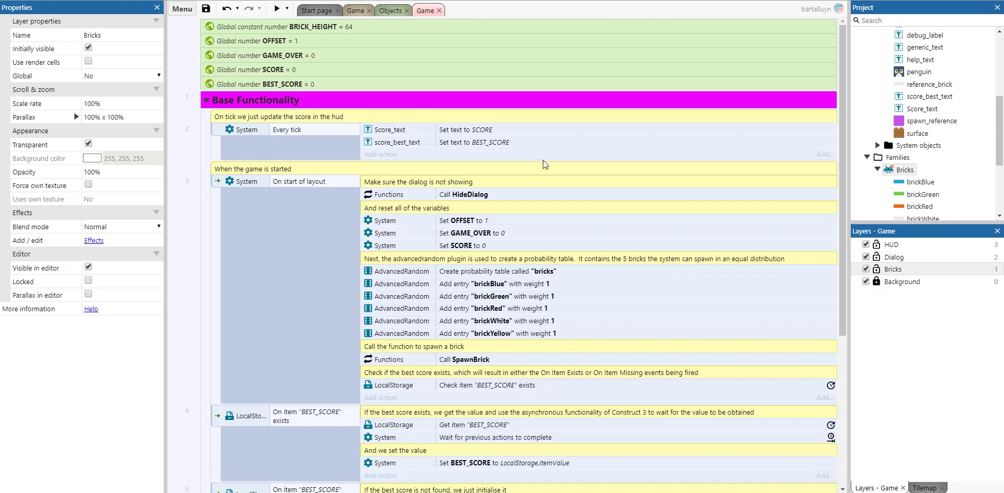
mouse_move(261, 75)
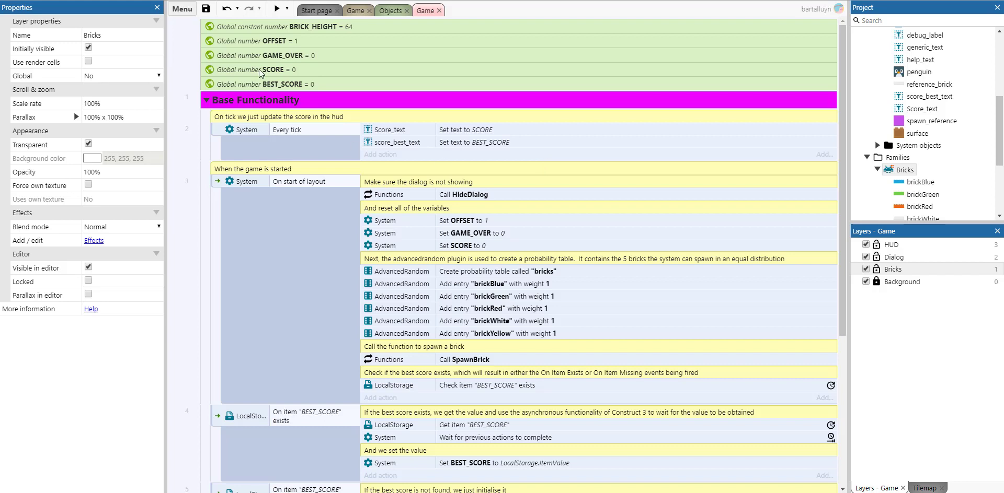
mouse_move(273, 80)
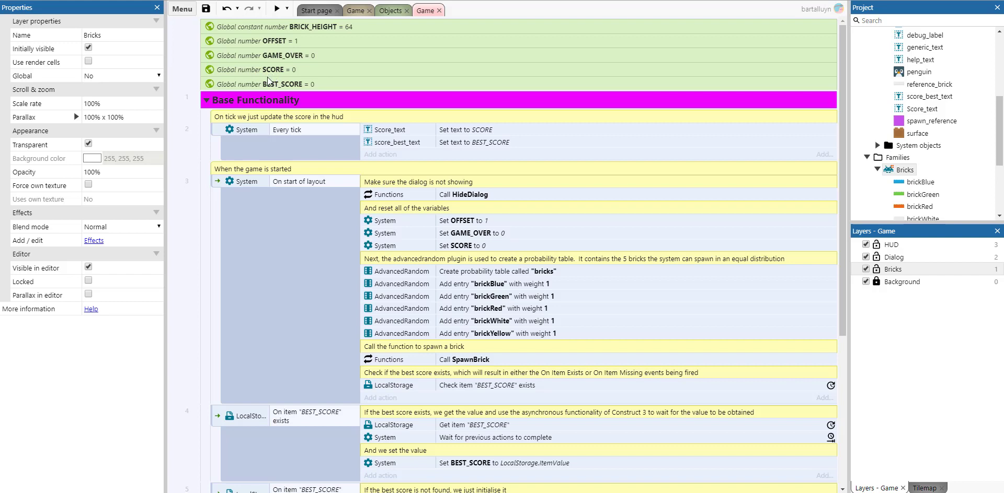
mouse_move(267, 77)
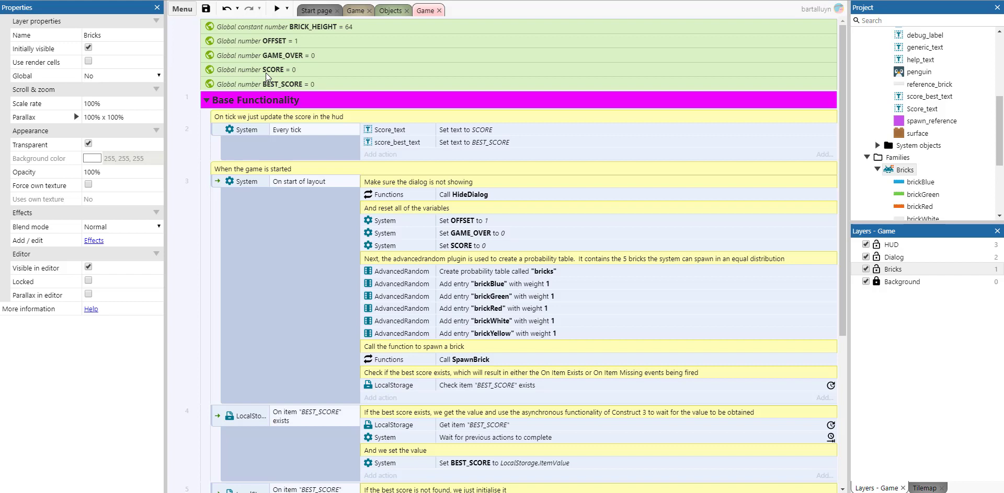
mouse_move(279, 221)
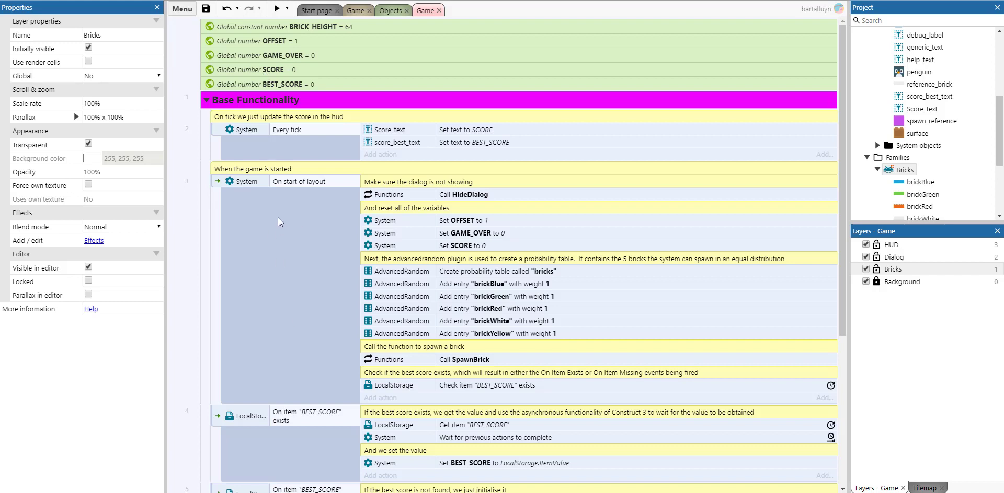
mouse_move(468, 201)
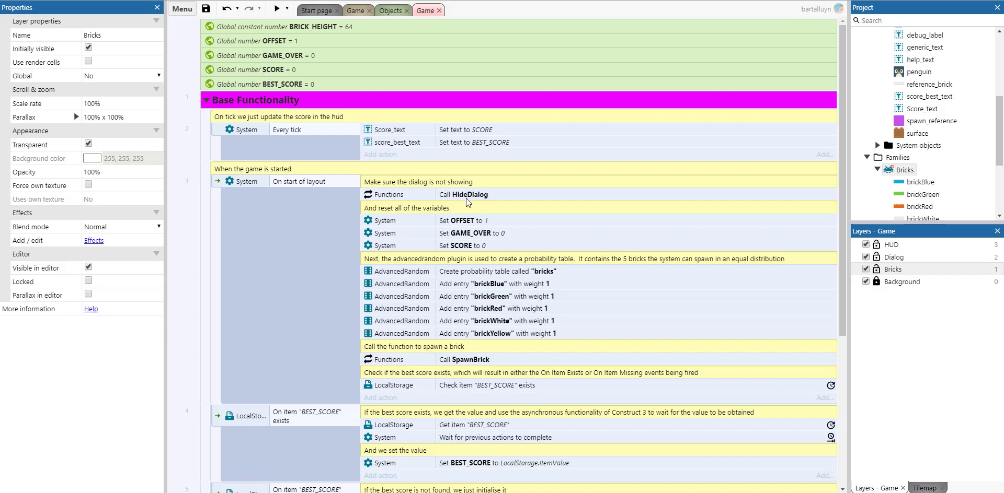
mouse_move(472, 209)
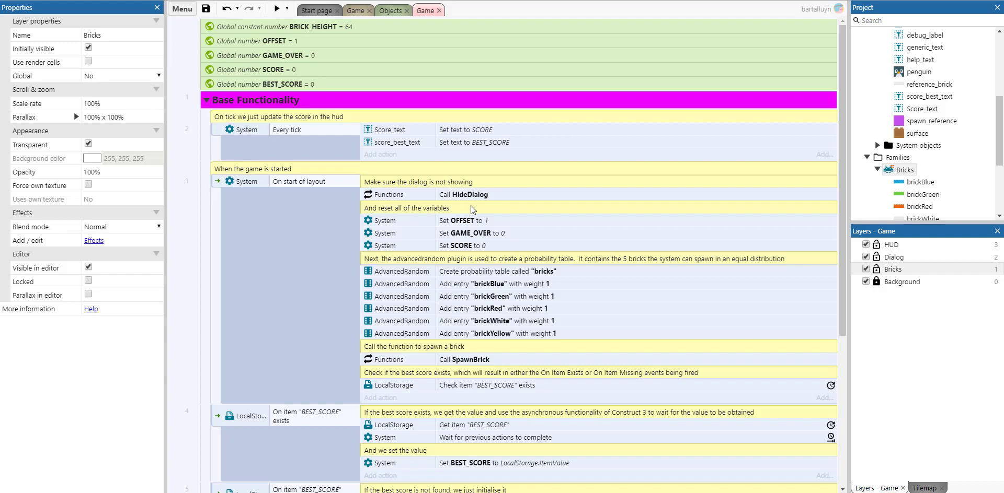
mouse_move(515, 221)
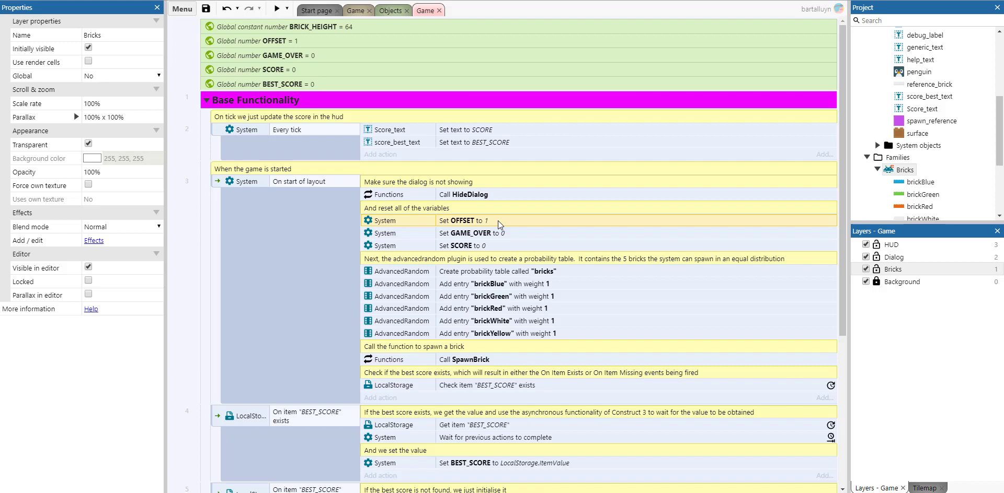
mouse_move(554, 334)
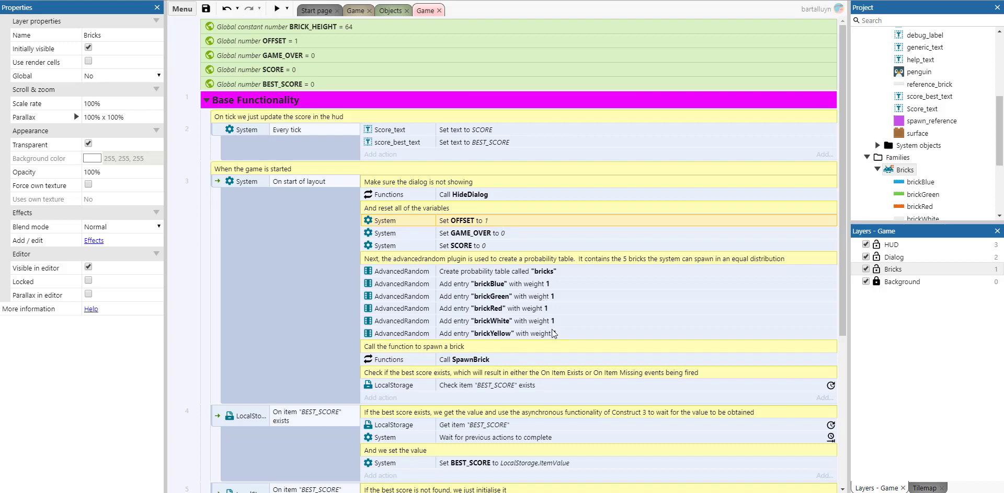
mouse_move(563, 328)
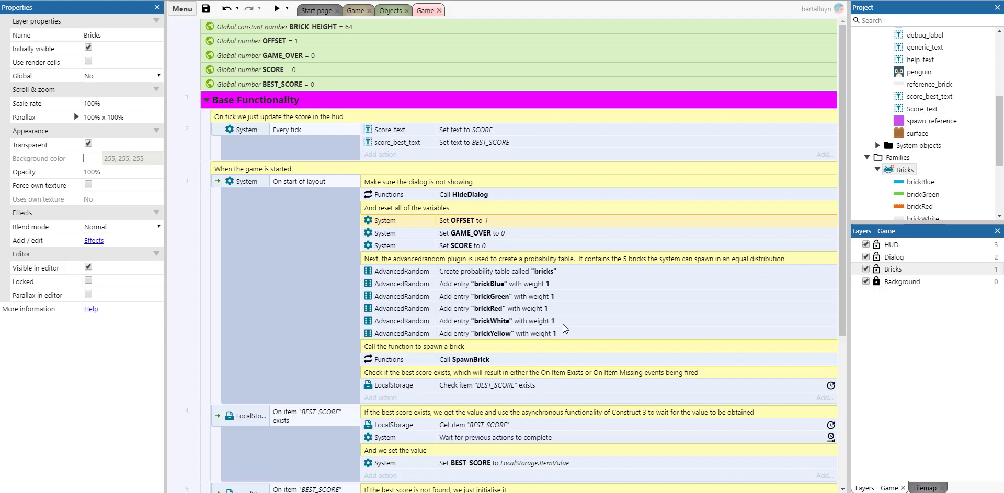
scroll("down", 3)
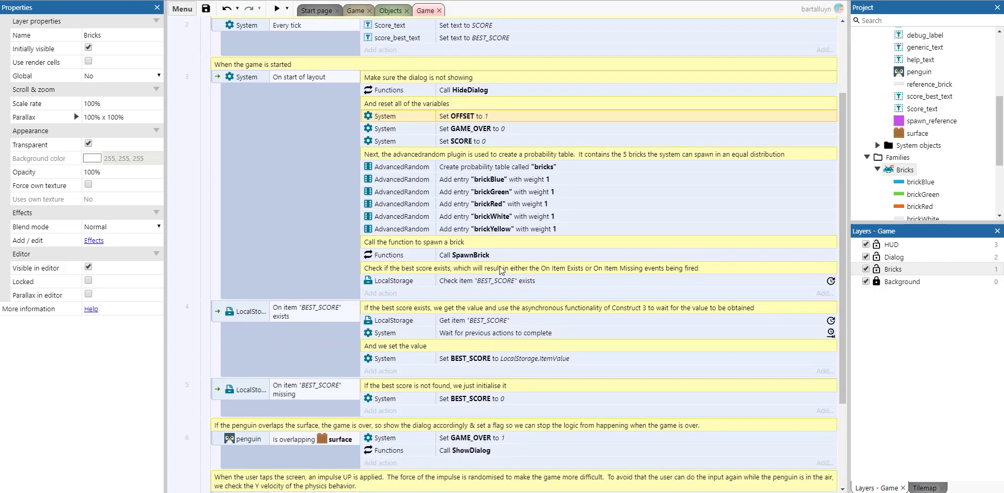
mouse_move(479, 286)
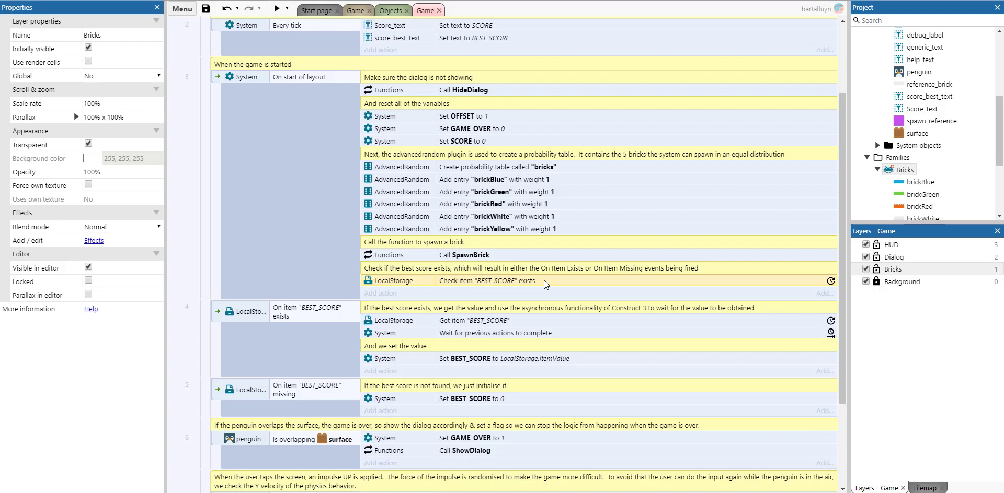
left_click(307, 311)
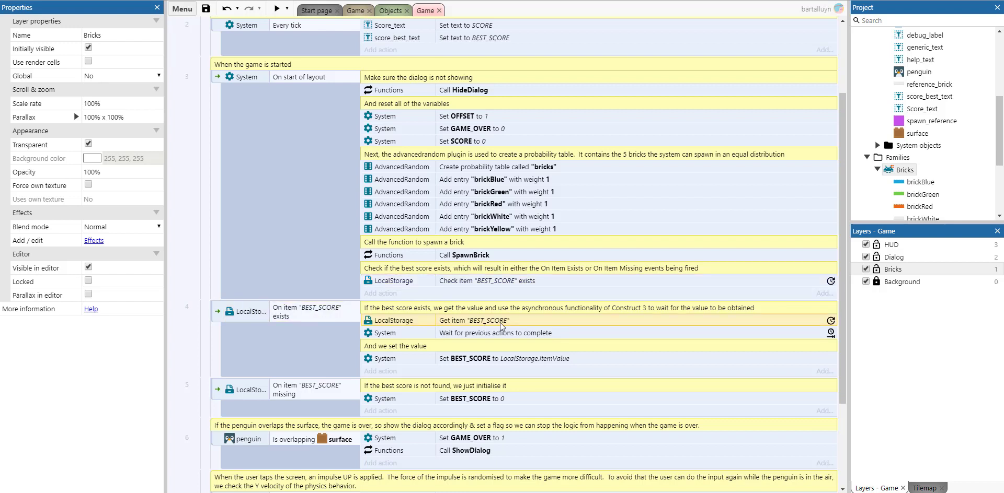
left_click(505, 333)
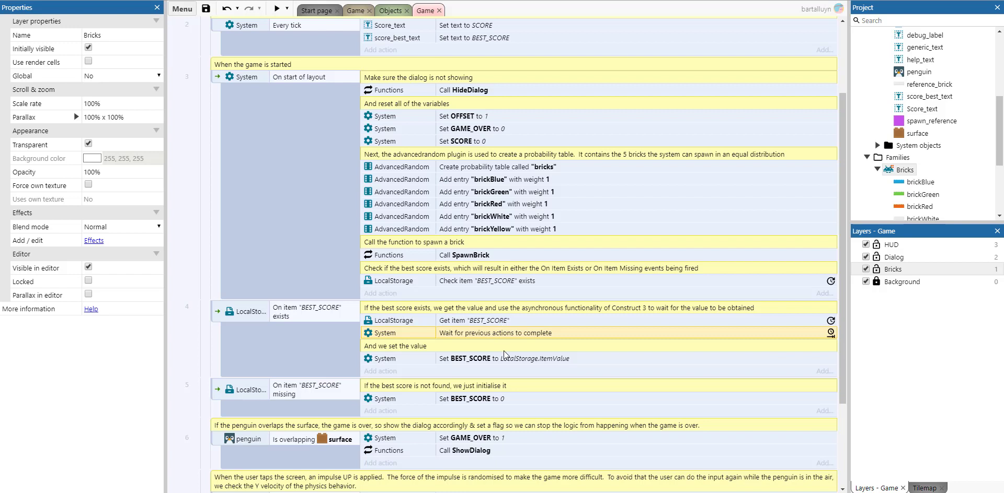
mouse_move(500, 351)
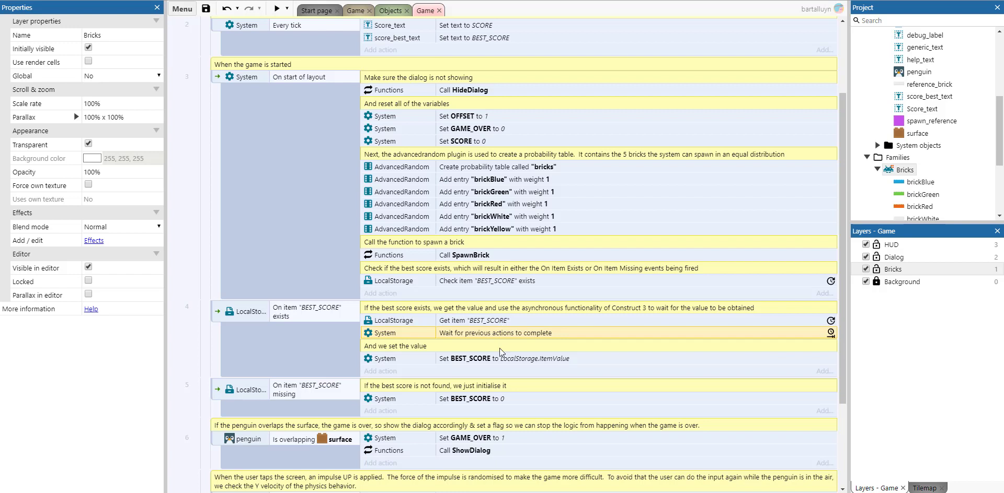
Scroll through the remaining Base Functionality events down to the tap-impulse event and back.
scroll("down", 3)
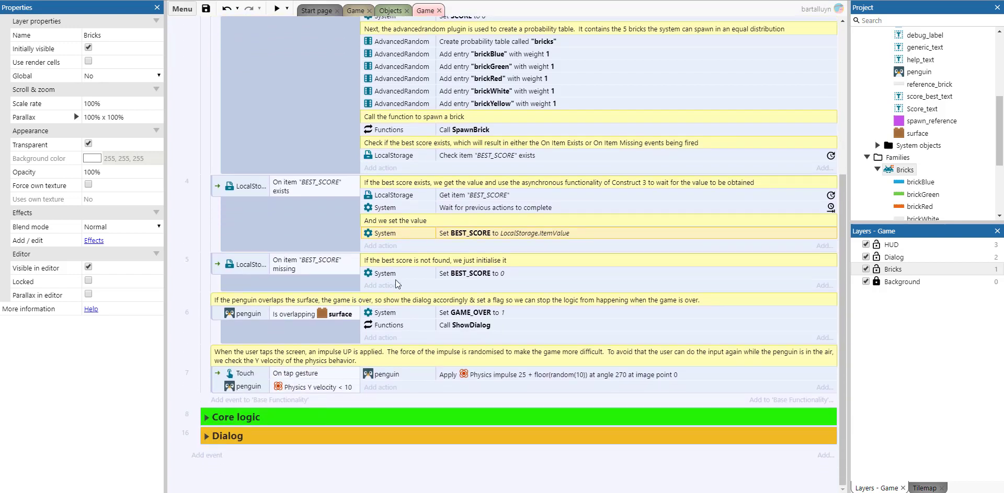
mouse_move(479, 278)
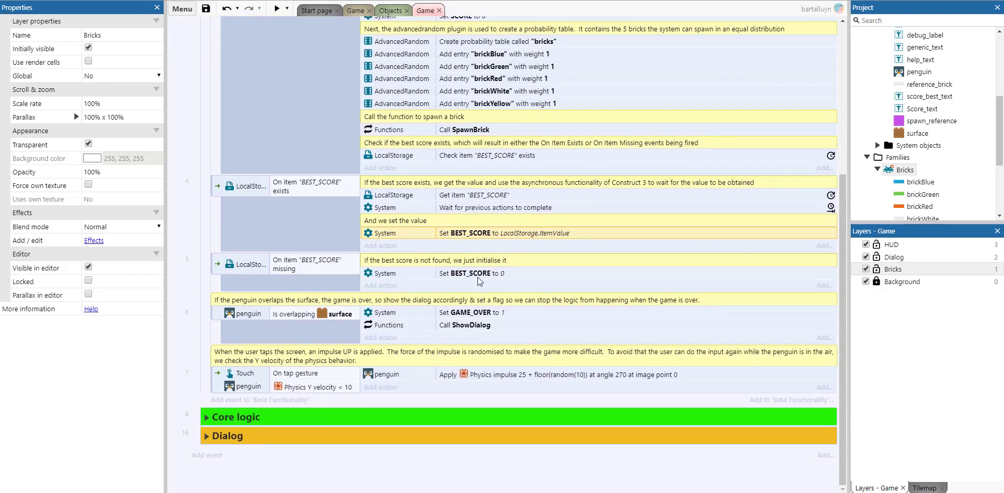
mouse_move(443, 326)
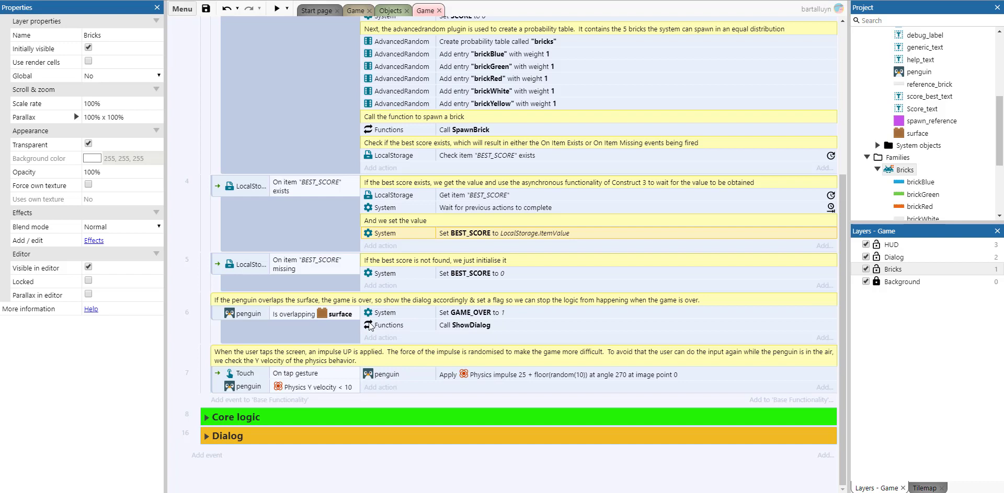
mouse_move(354, 320)
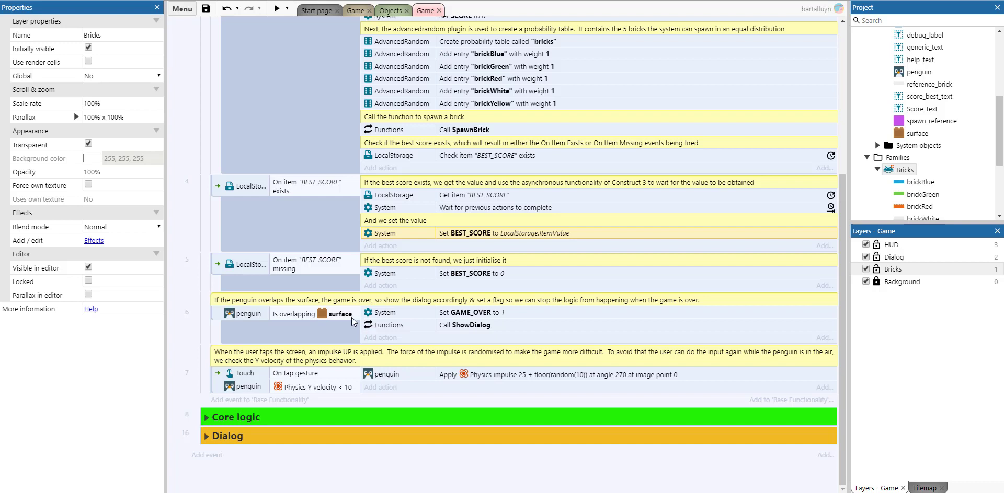
mouse_move(353, 371)
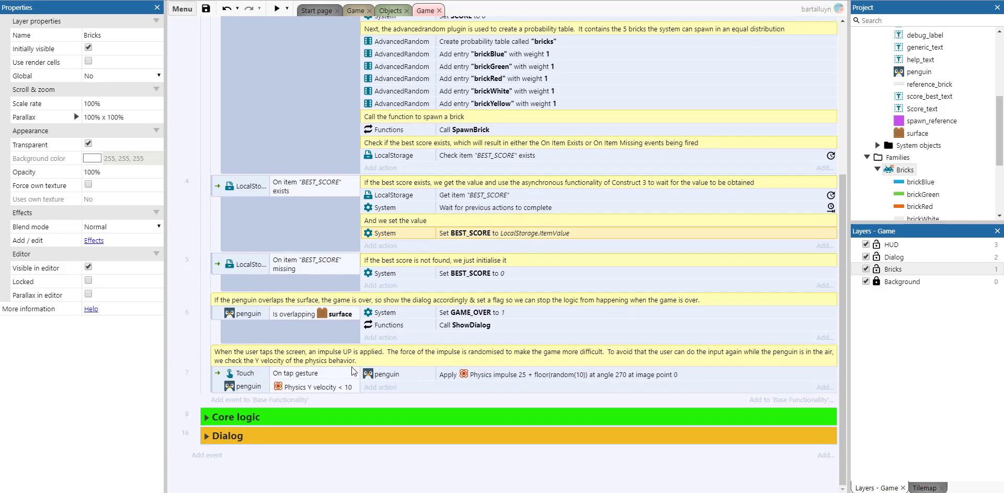
mouse_move(437, 397)
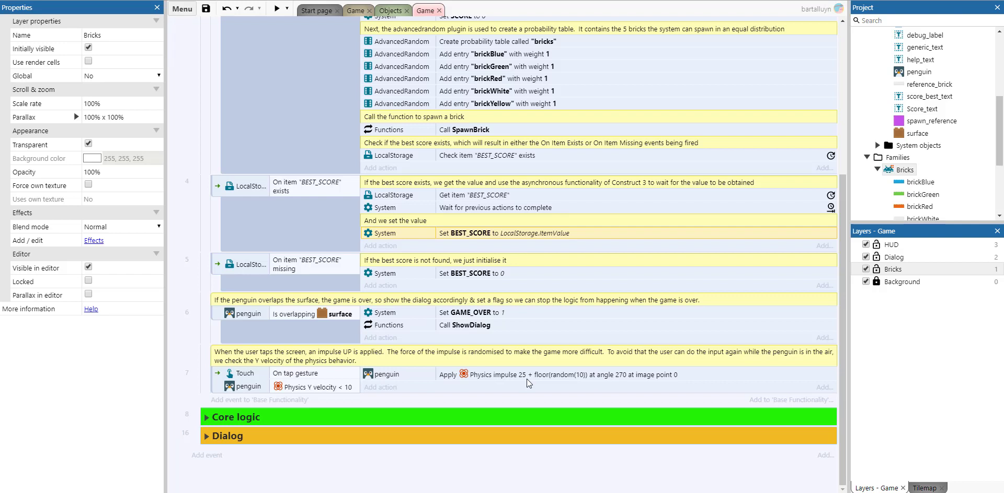
mouse_move(557, 388)
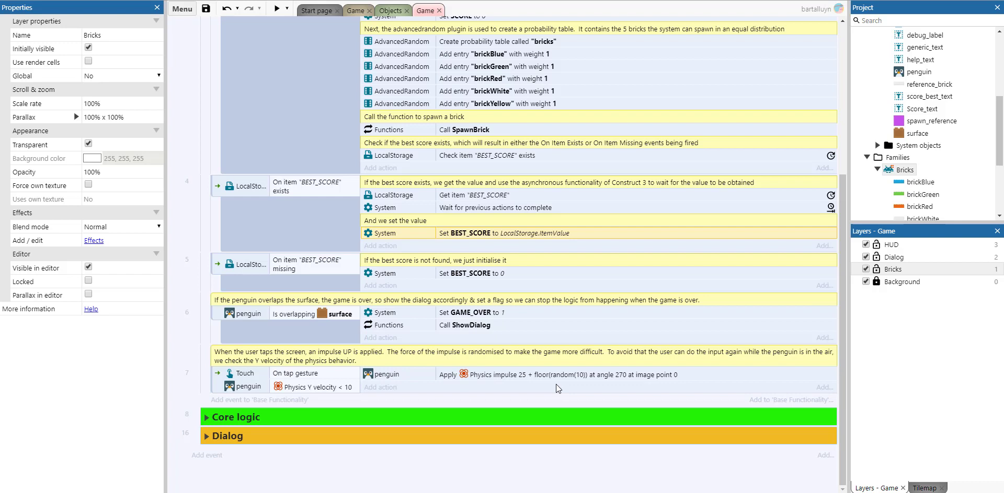
mouse_move(606, 371)
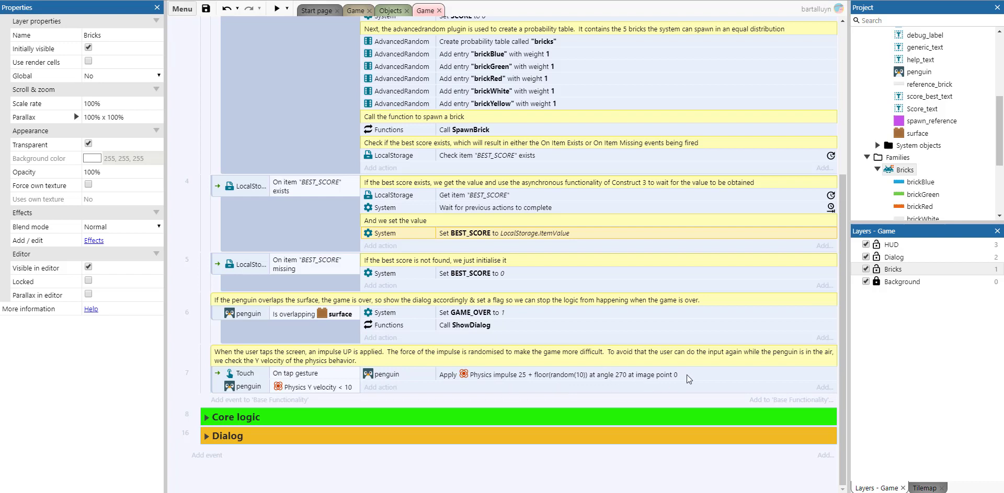
mouse_move(683, 391)
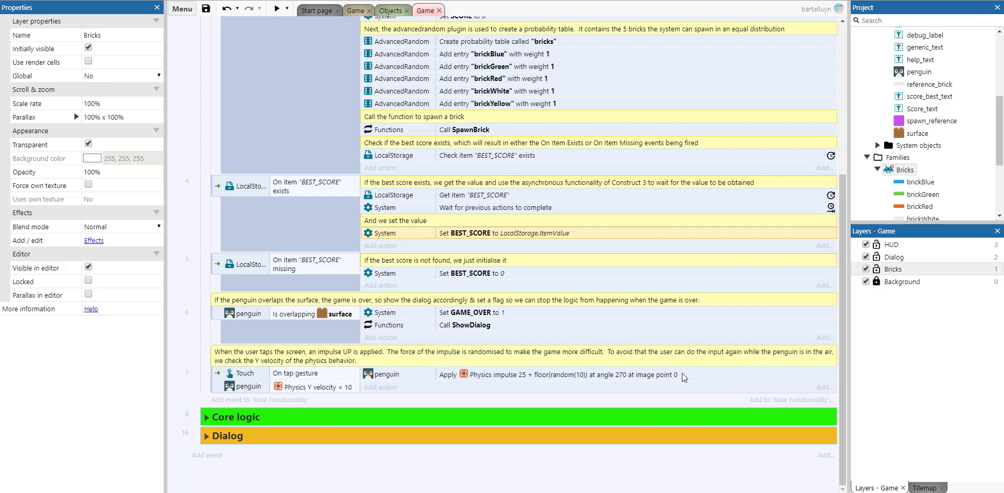
mouse_move(665, 381)
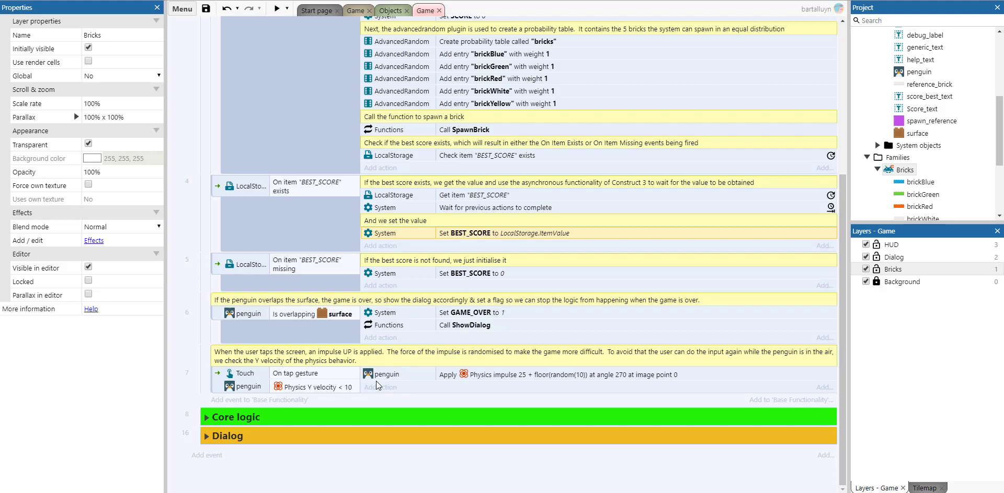
mouse_move(621, 357)
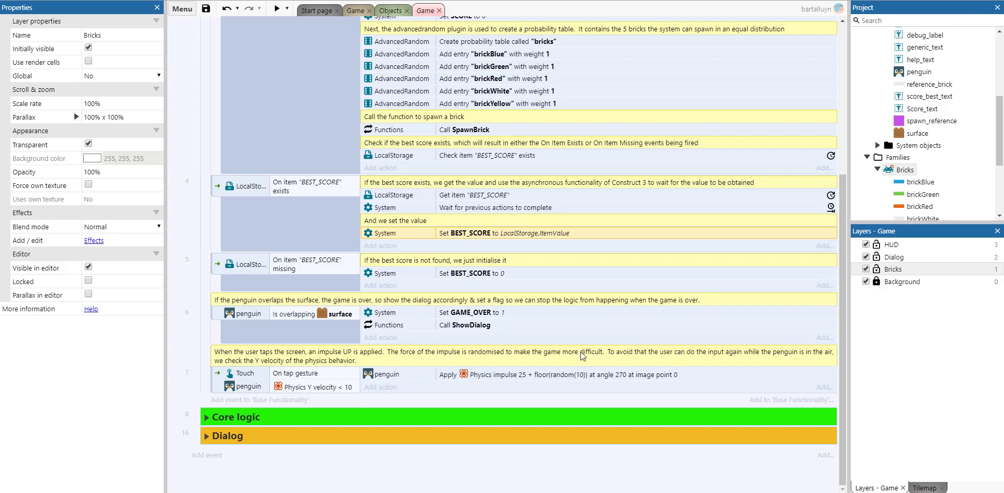
scroll("up", 3)
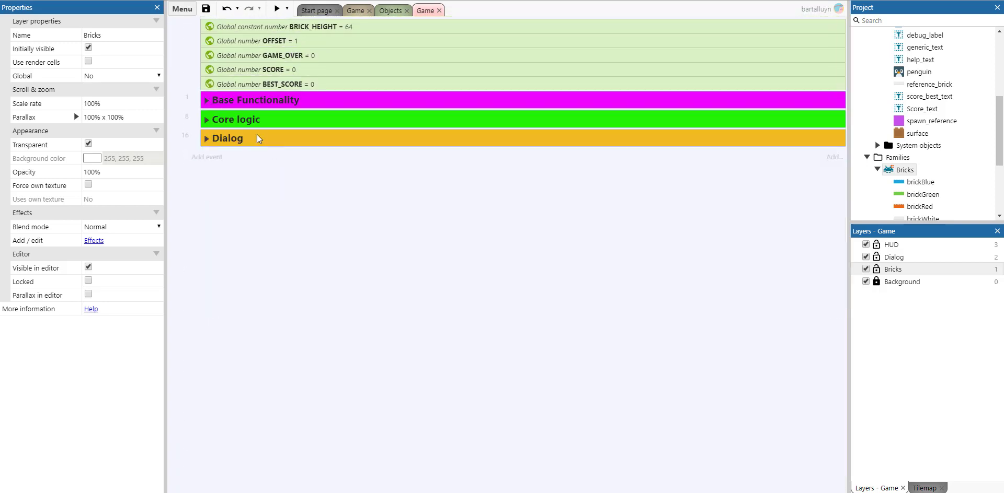
left_click(207, 119)
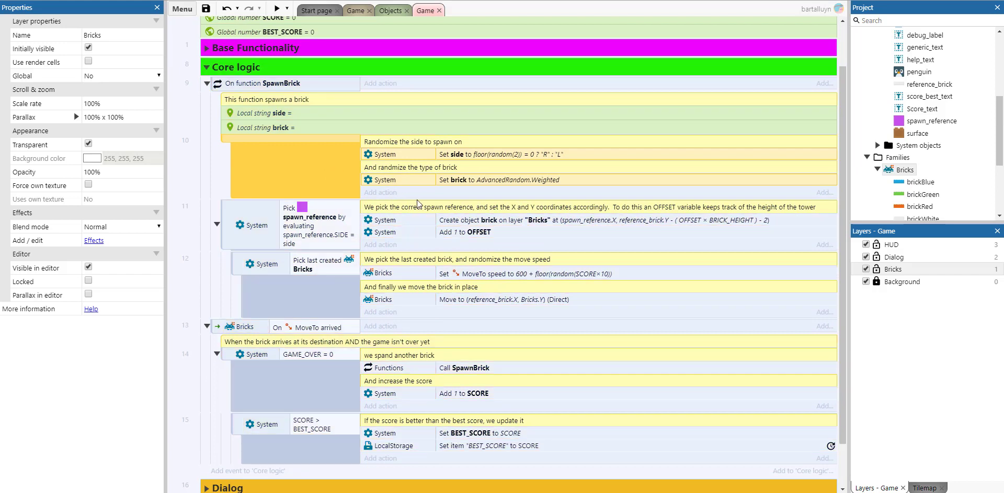
mouse_move(292, 90)
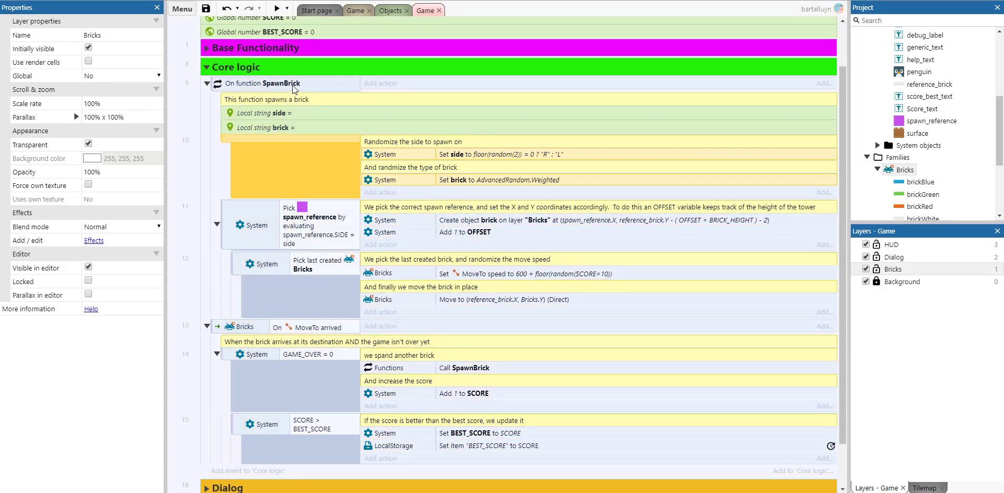
mouse_move(307, 98)
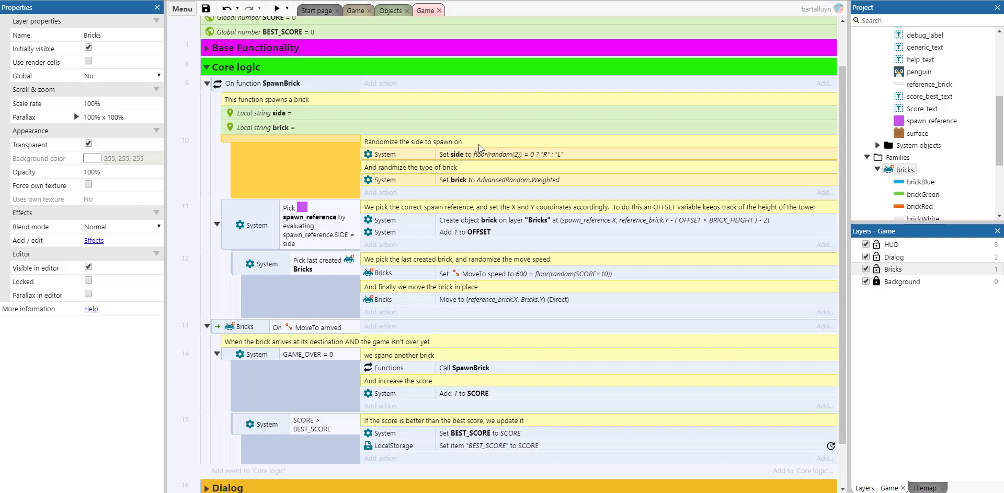
mouse_move(480, 174)
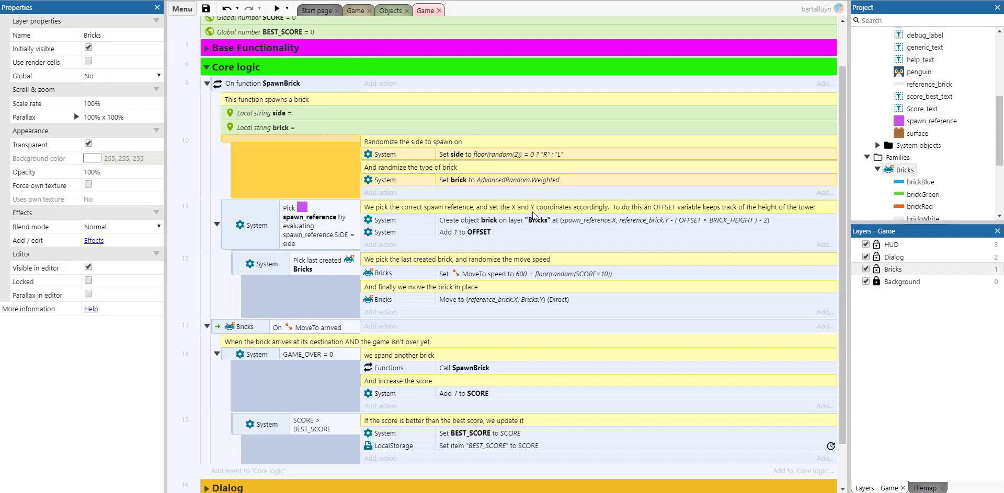
mouse_move(529, 183)
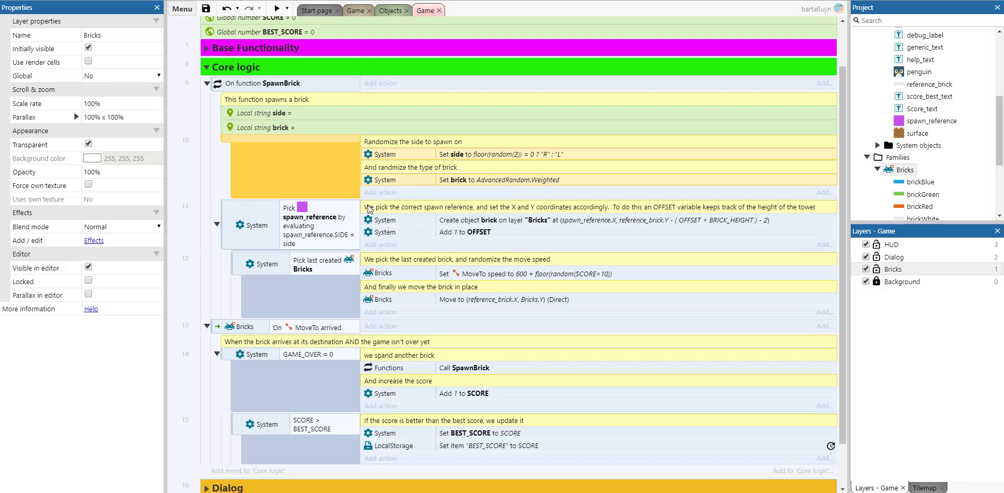
mouse_move(319, 224)
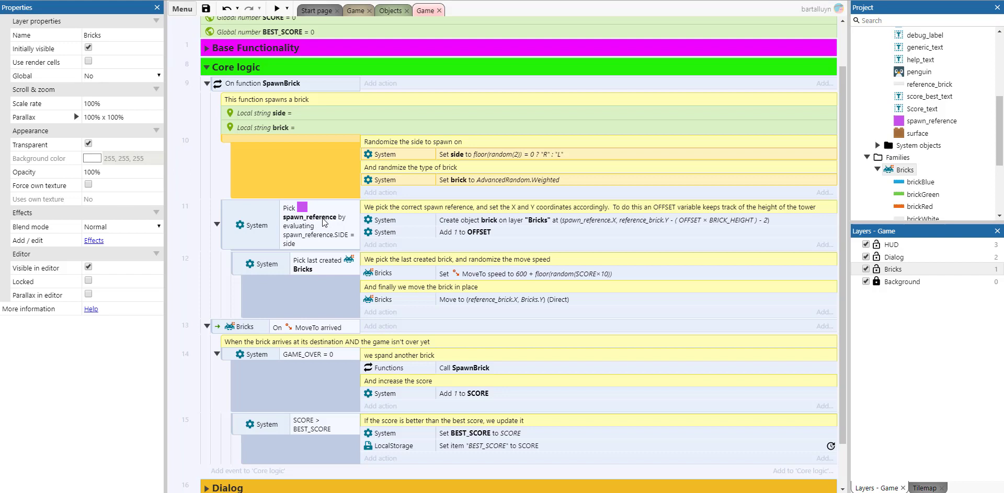
mouse_move(347, 244)
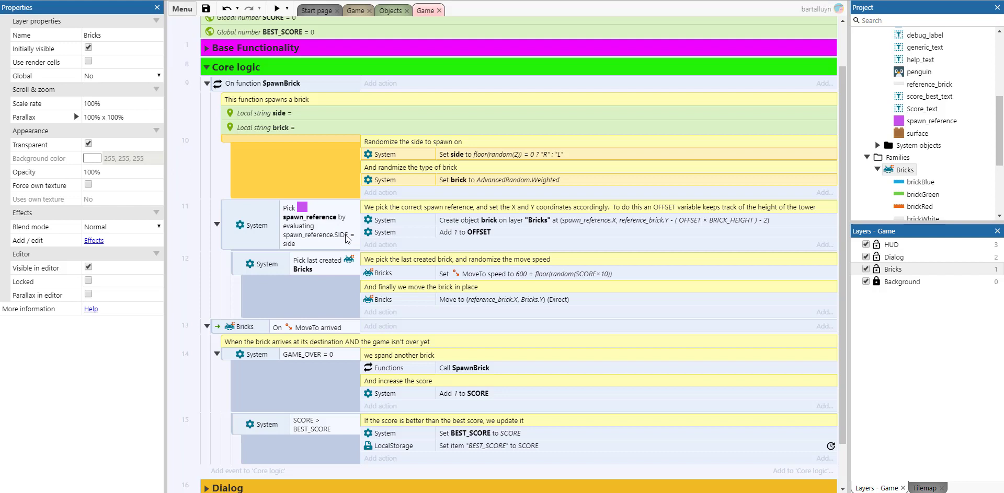
mouse_move(559, 226)
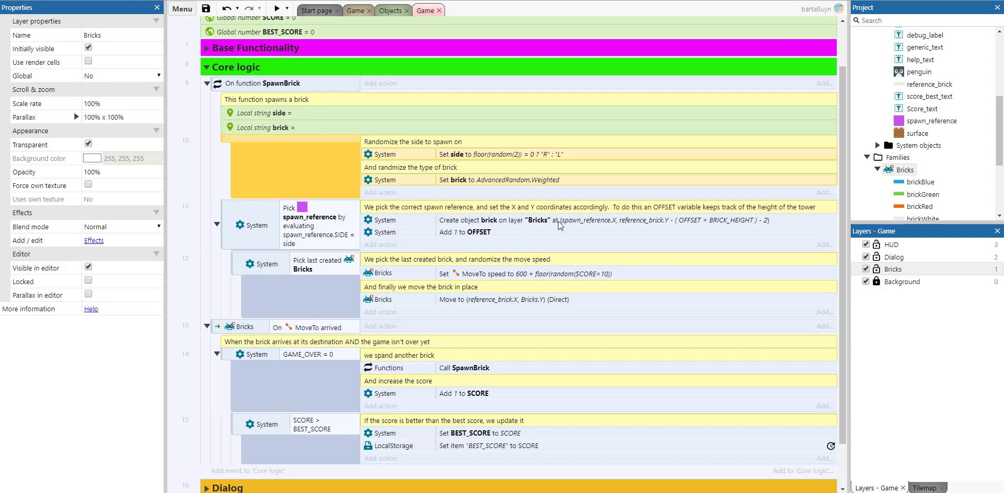
mouse_move(537, 223)
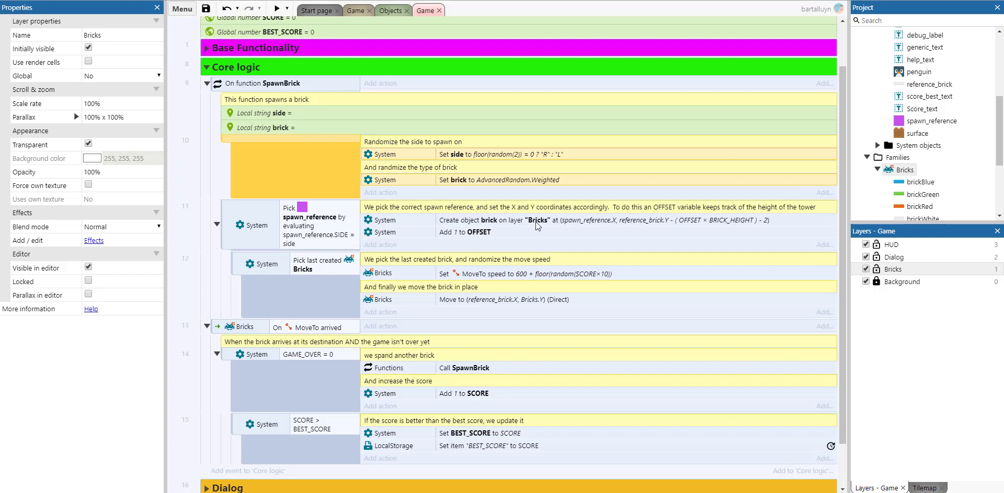
mouse_move(527, 230)
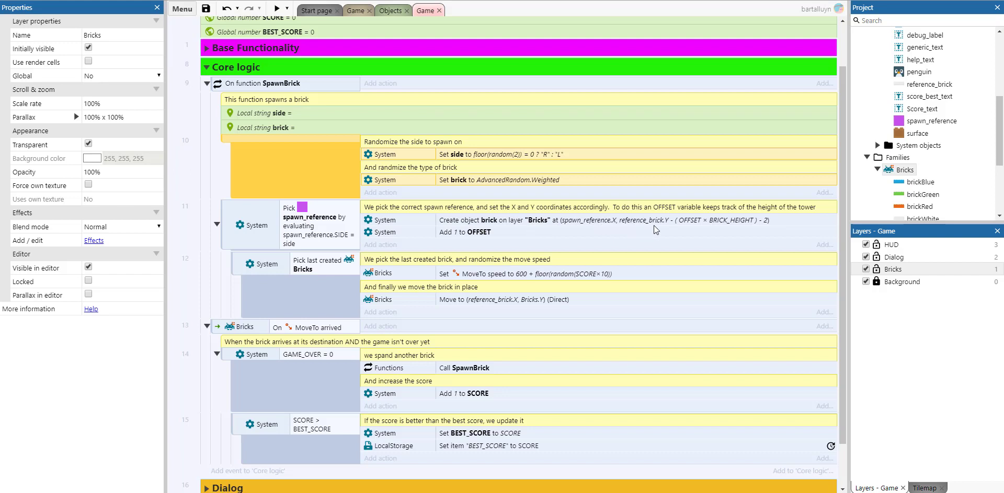
mouse_move(667, 227)
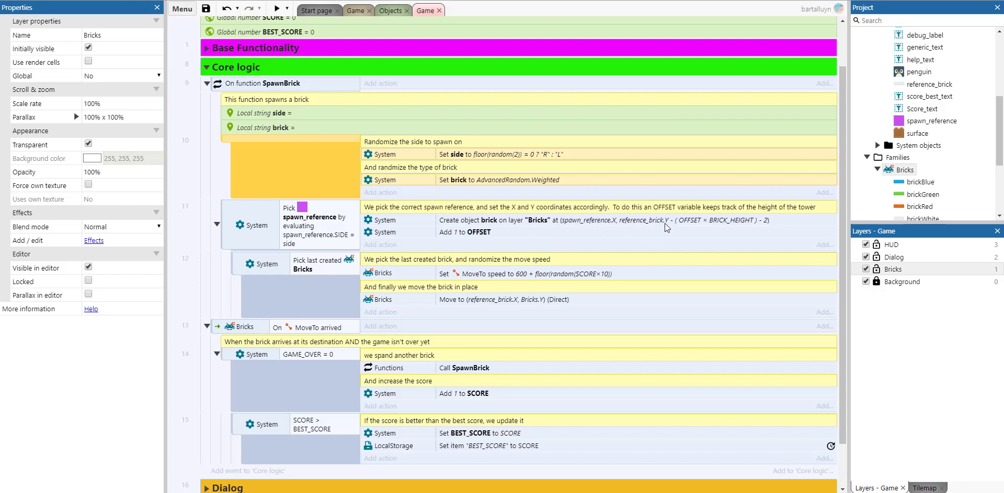
mouse_move(693, 222)
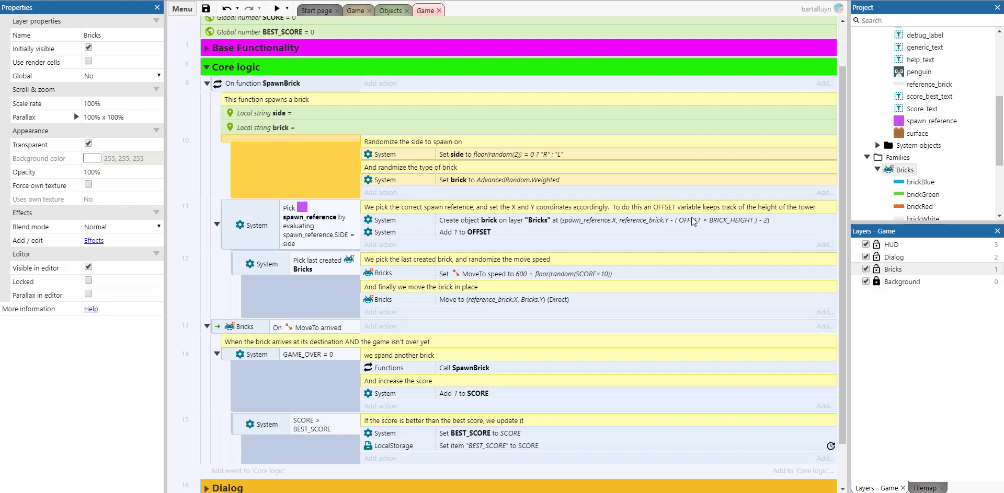
mouse_move(696, 231)
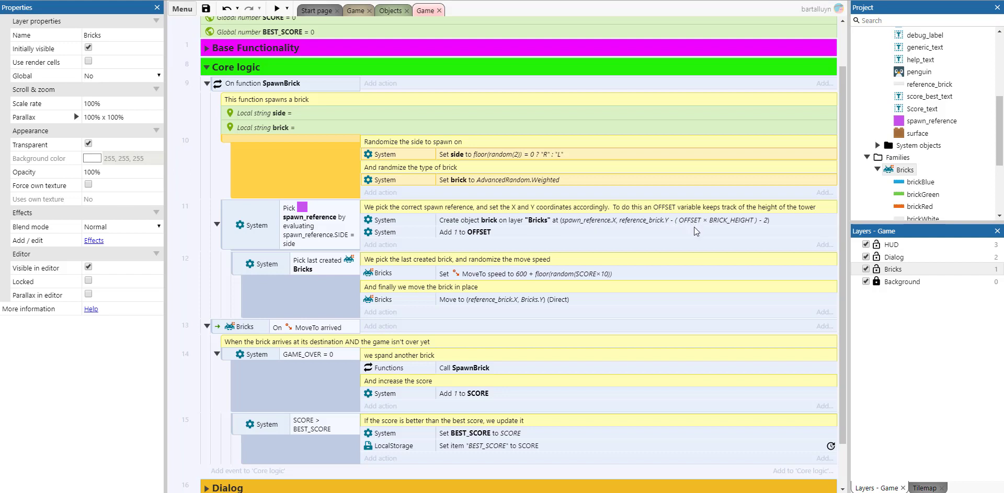
mouse_move(751, 224)
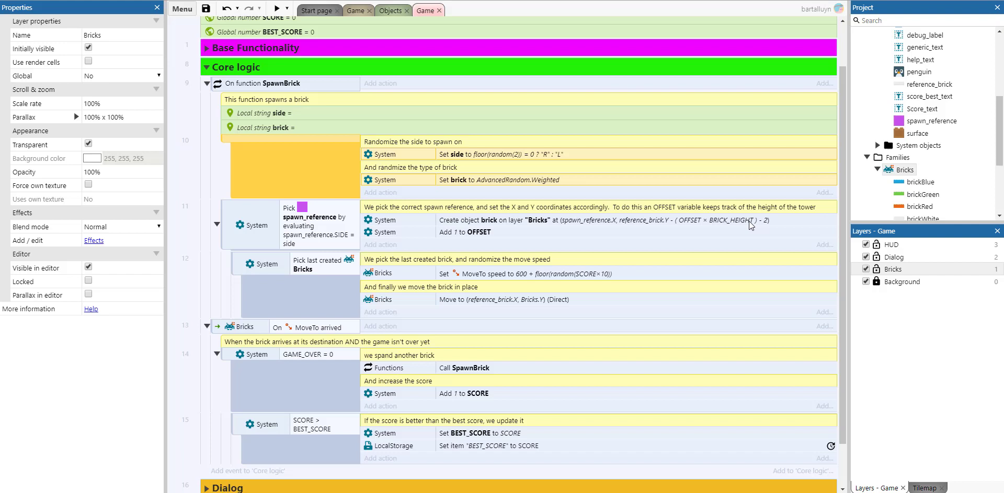
mouse_move(744, 229)
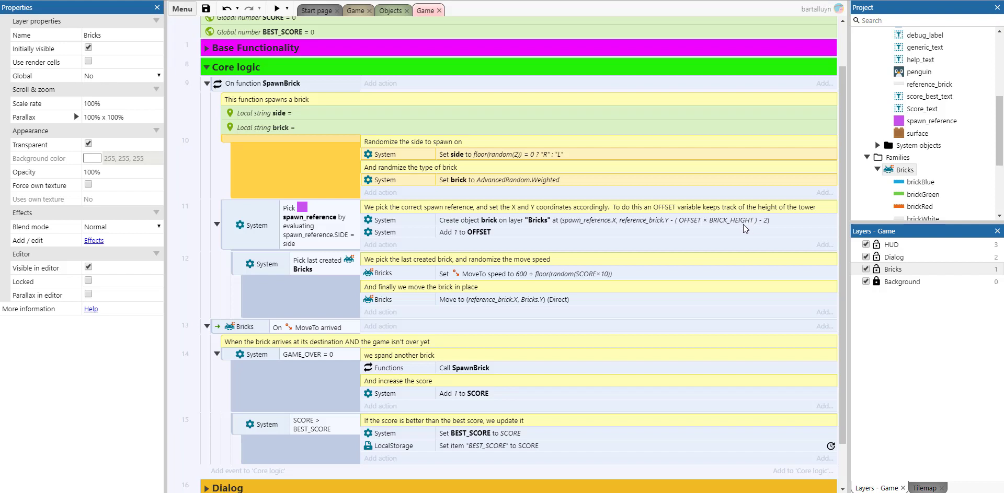
mouse_move(771, 227)
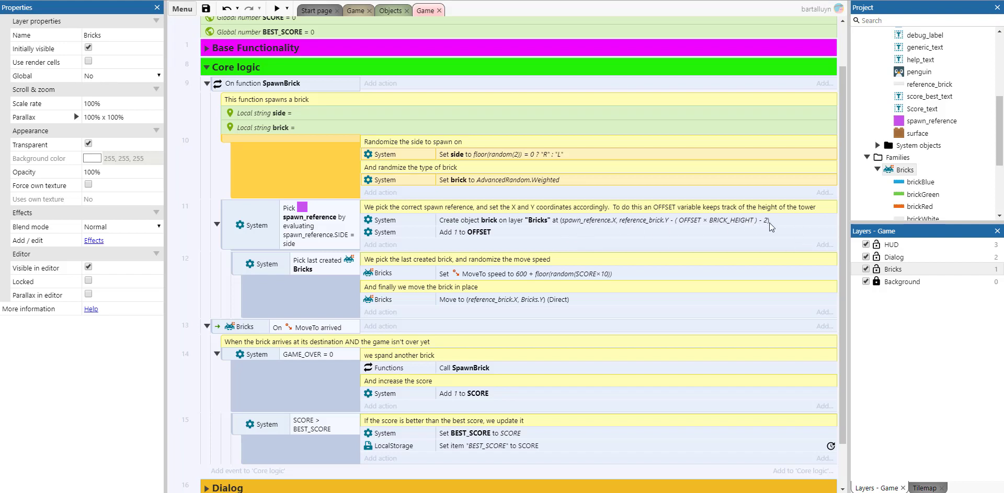
mouse_move(772, 228)
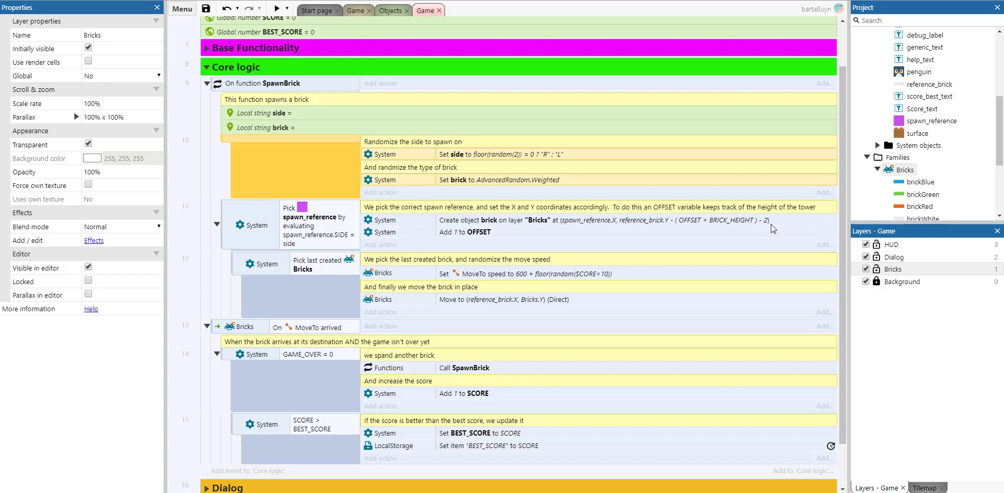
mouse_move(691, 228)
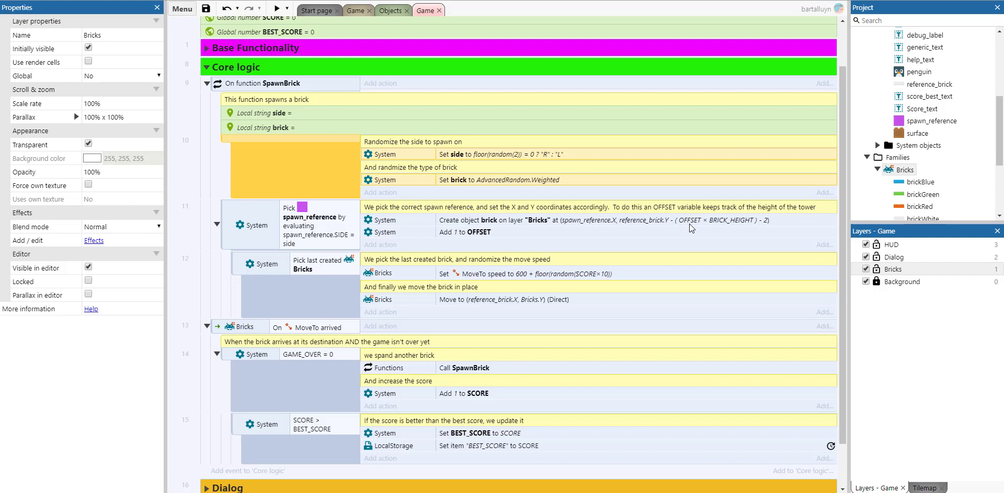
mouse_move(320, 324)
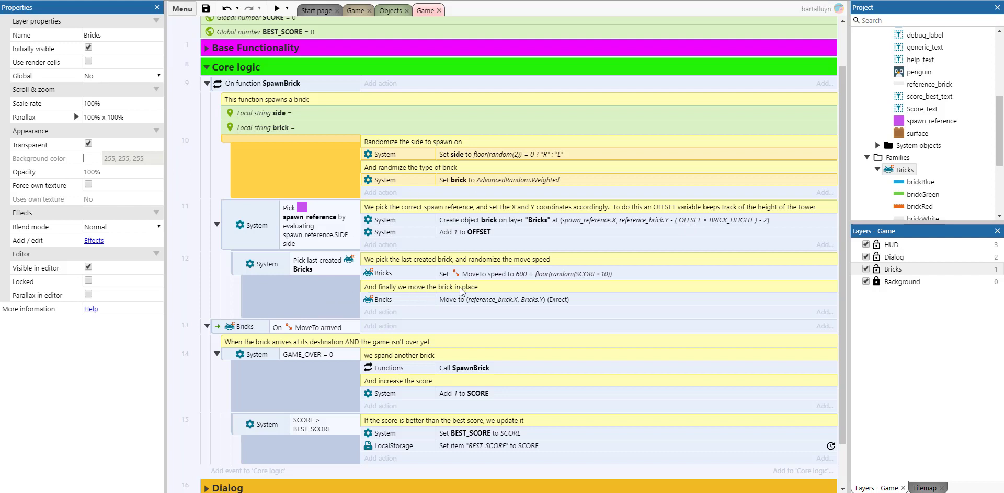
mouse_move(521, 281)
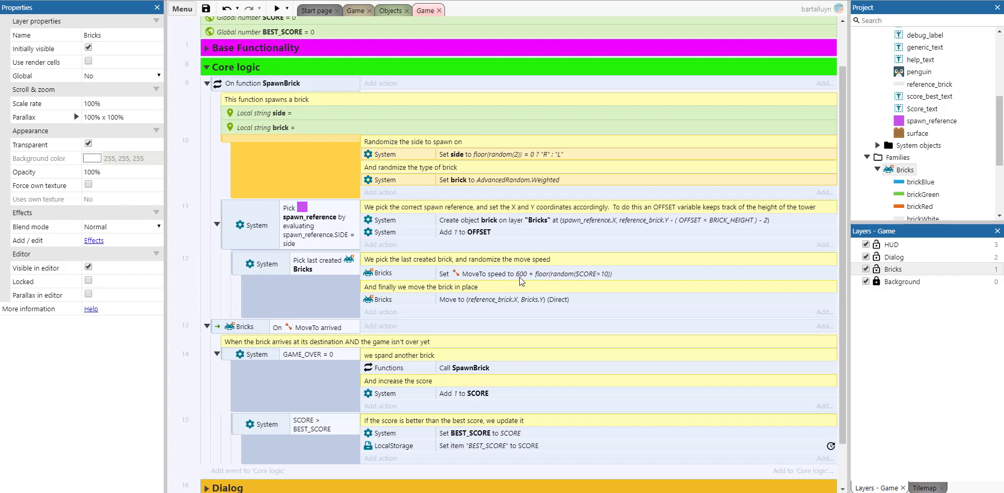
mouse_move(575, 284)
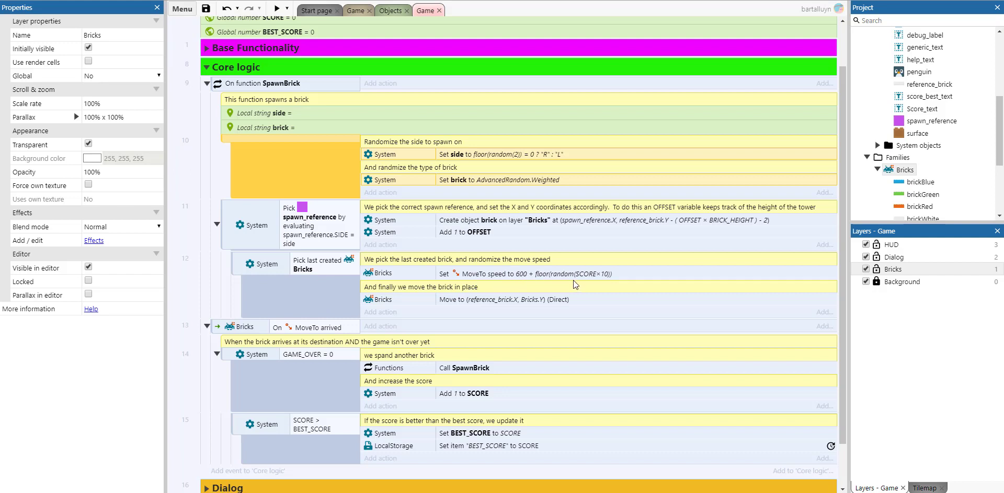
mouse_move(586, 283)
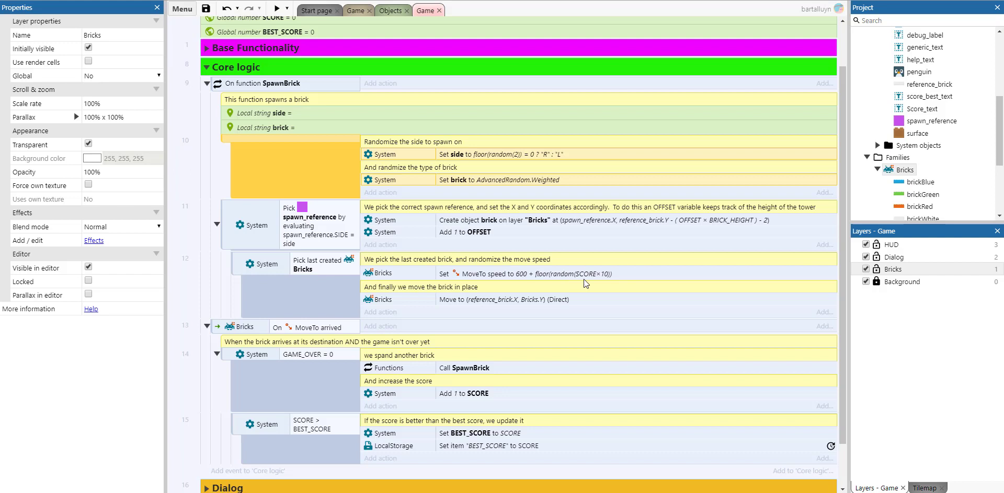
mouse_move(591, 282)
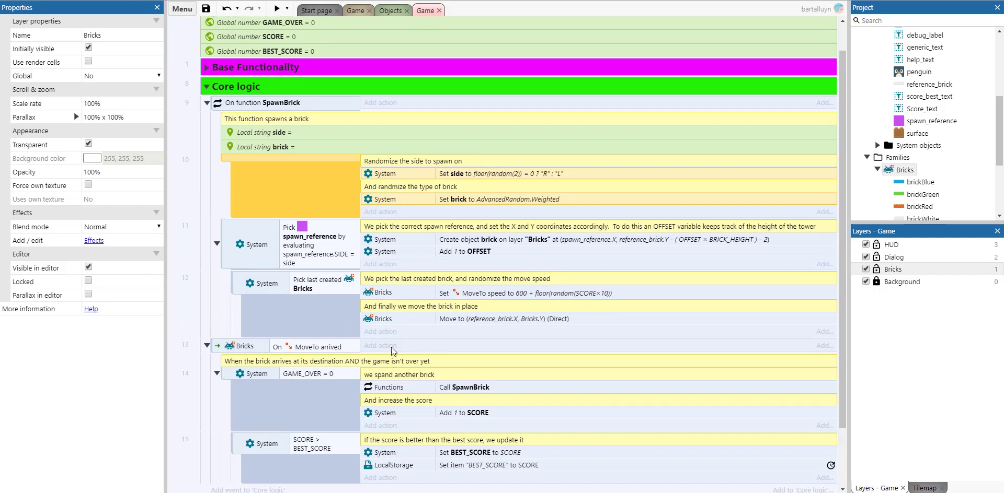
scroll("down", 3)
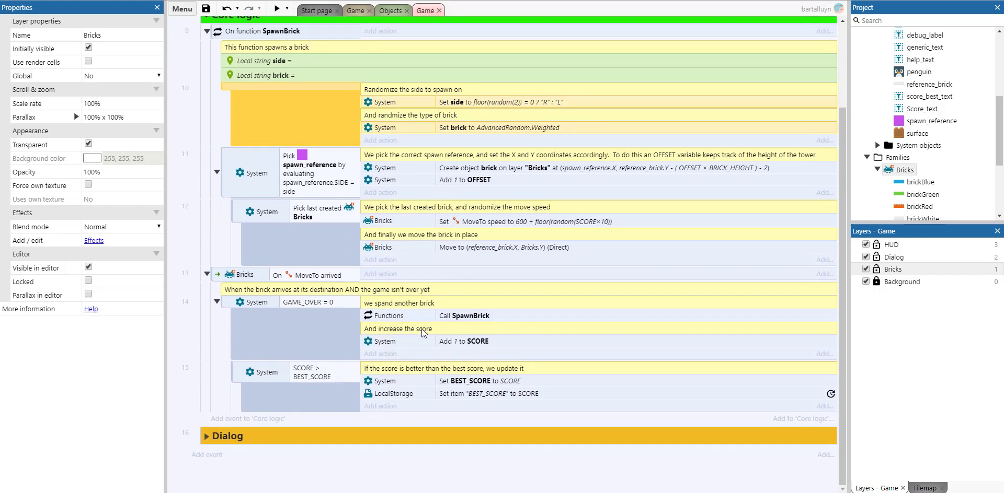
mouse_move(397, 339)
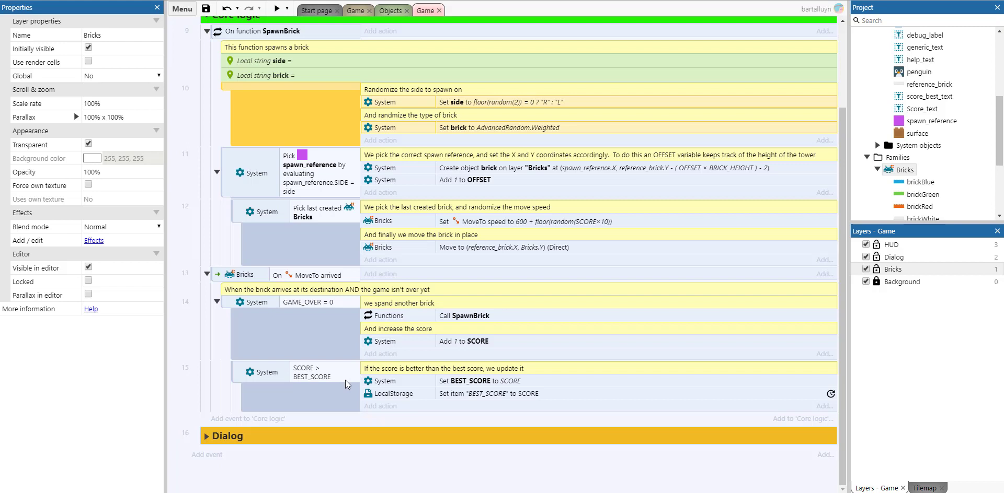
mouse_move(493, 394)
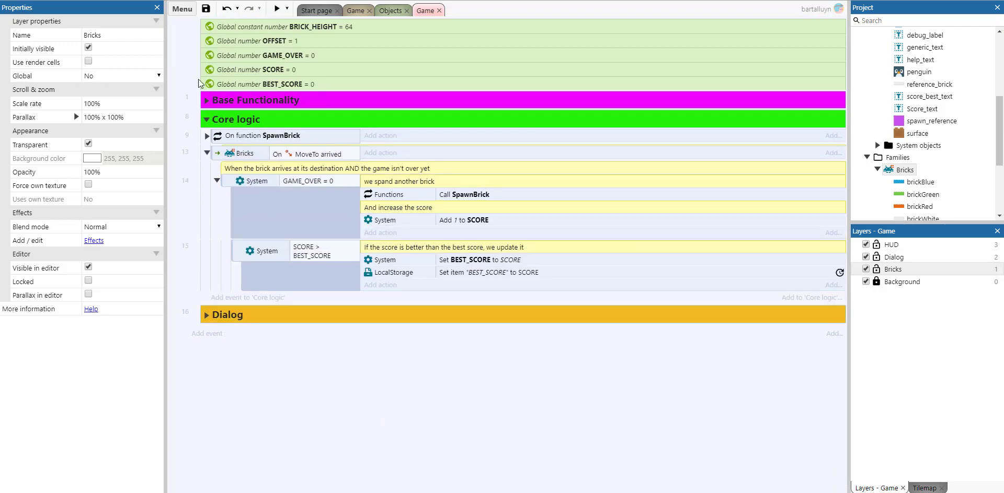
Expand the Dialog group to show its try-again tap and ShowDialog events.
left_click(207, 315)
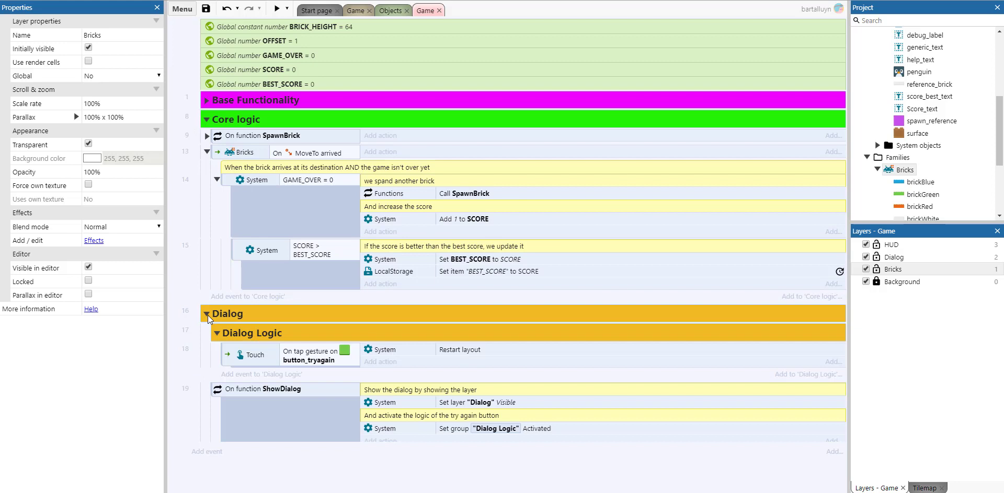
Scroll through the Dialog group's ShowDialog and HideDialog functions, then back to the global variables.
scroll("down", 3)
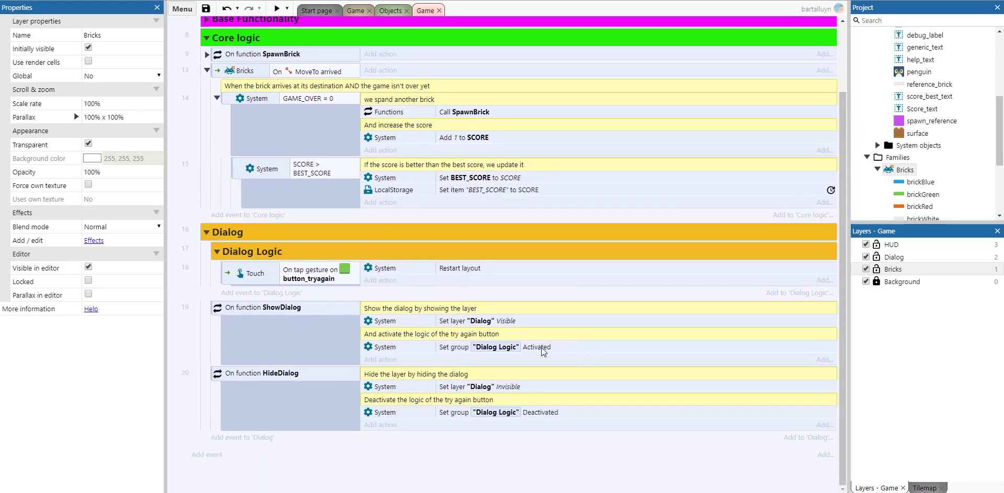
mouse_move(499, 322)
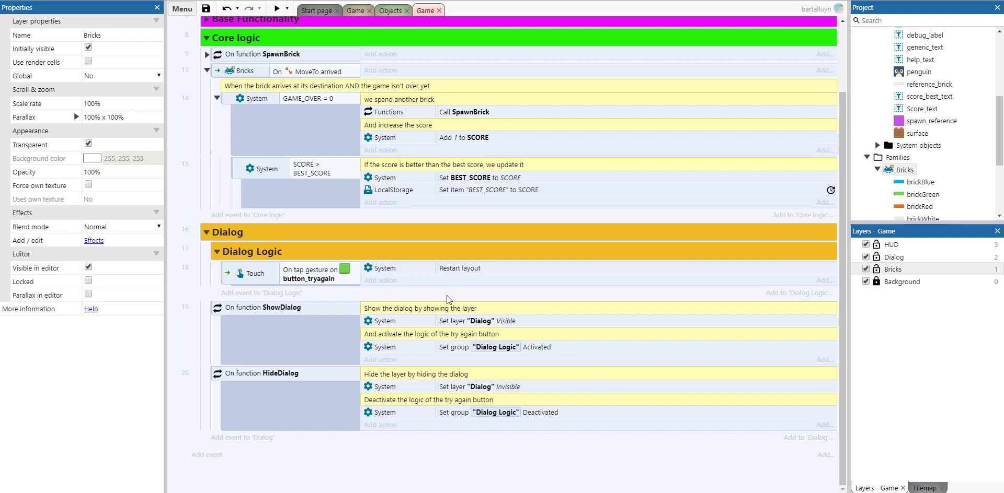
mouse_move(448, 408)
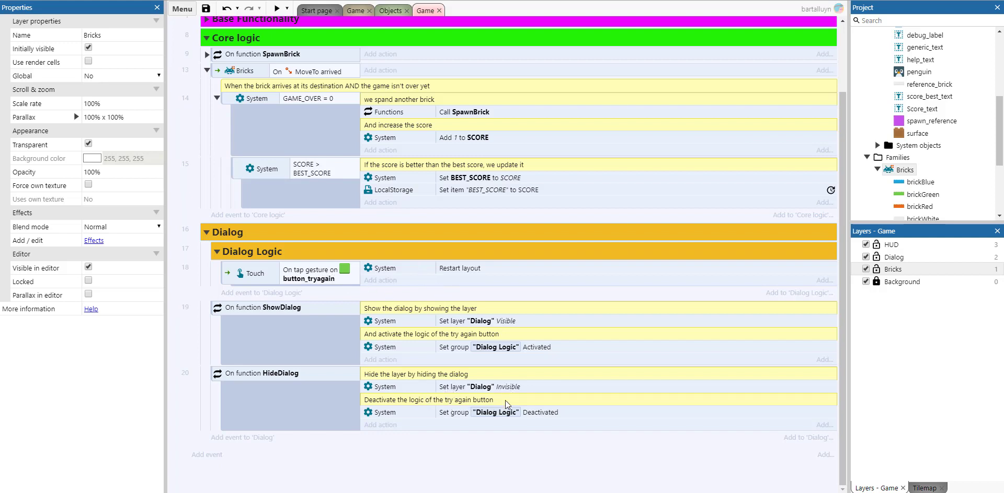
mouse_move(414, 349)
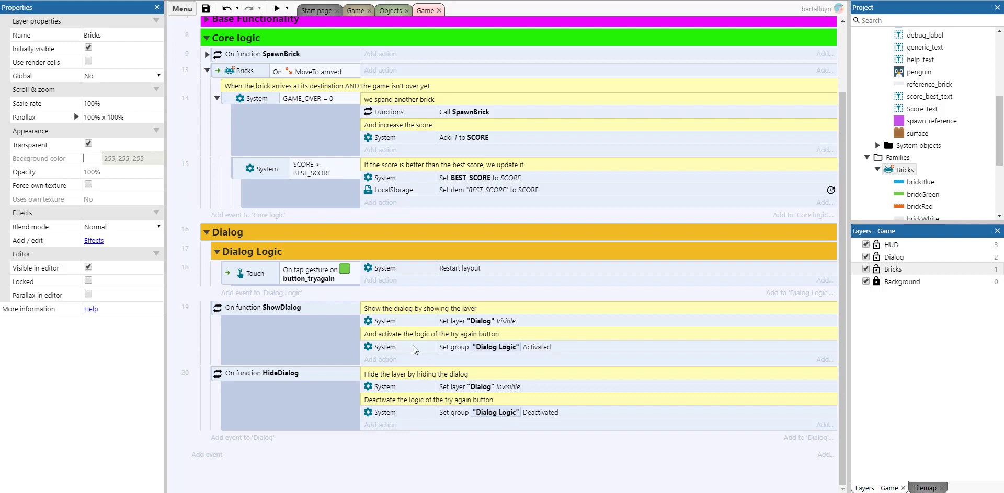
mouse_move(303, 276)
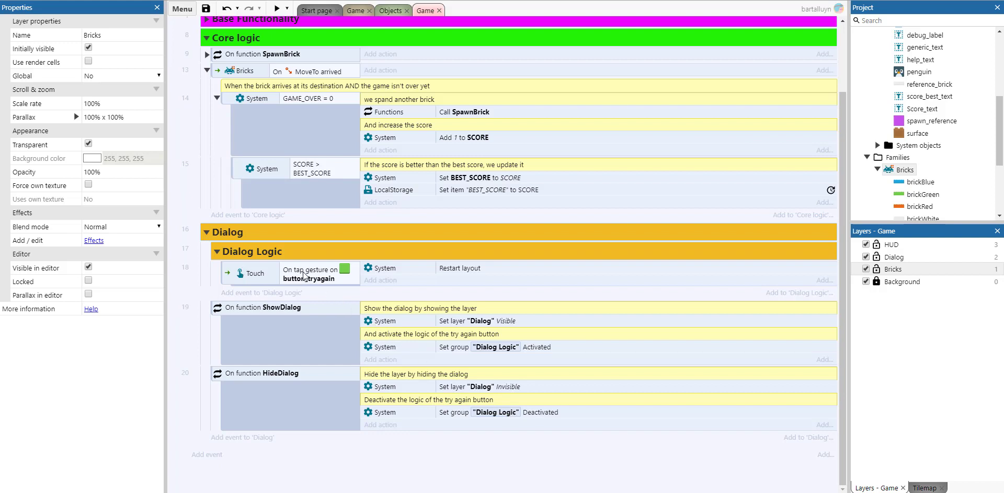
mouse_move(481, 266)
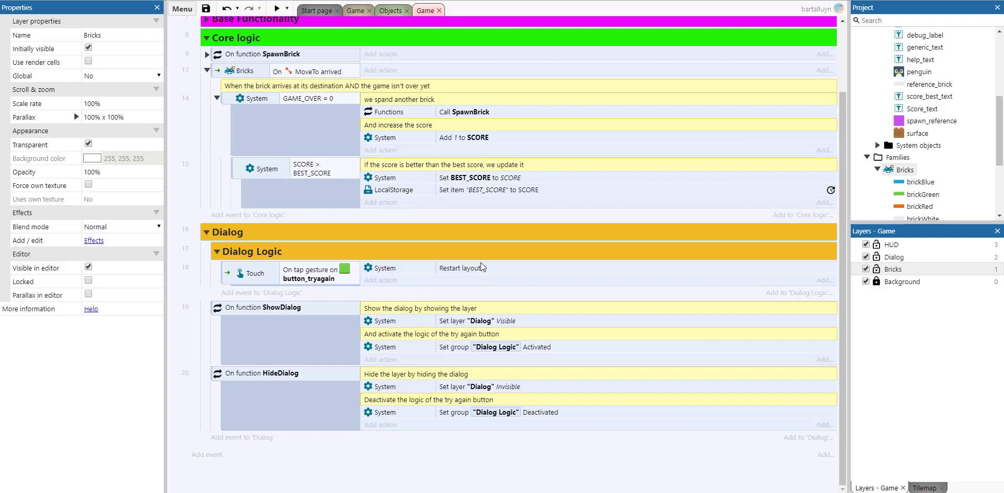
mouse_move(472, 261)
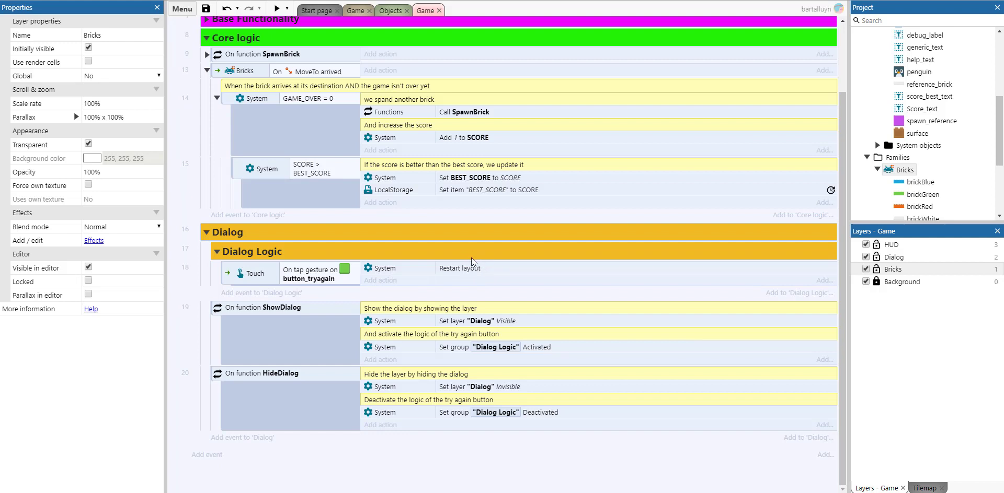
scroll("up", 3)
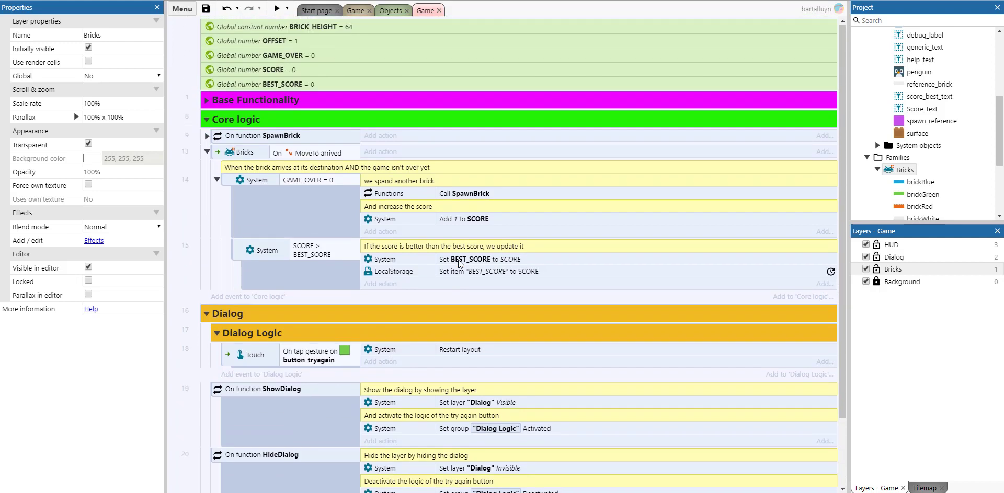